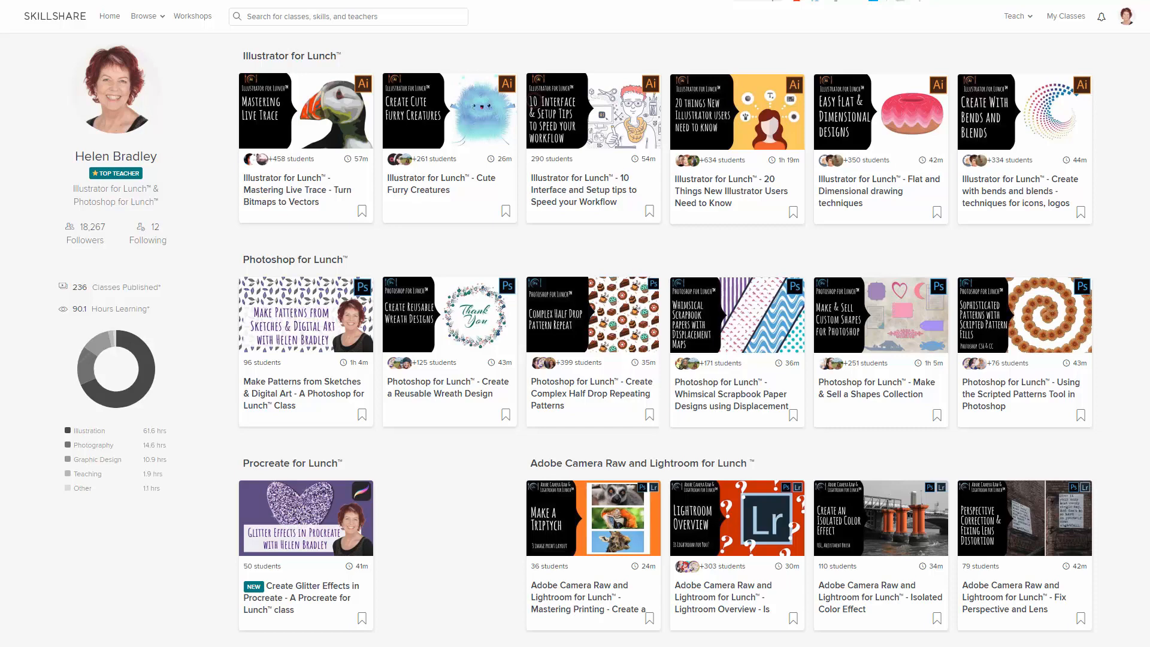
# Step: Delete the middle line and lock the two remaining angle lines in the Layers panel
pyautogui.click(571, 634)
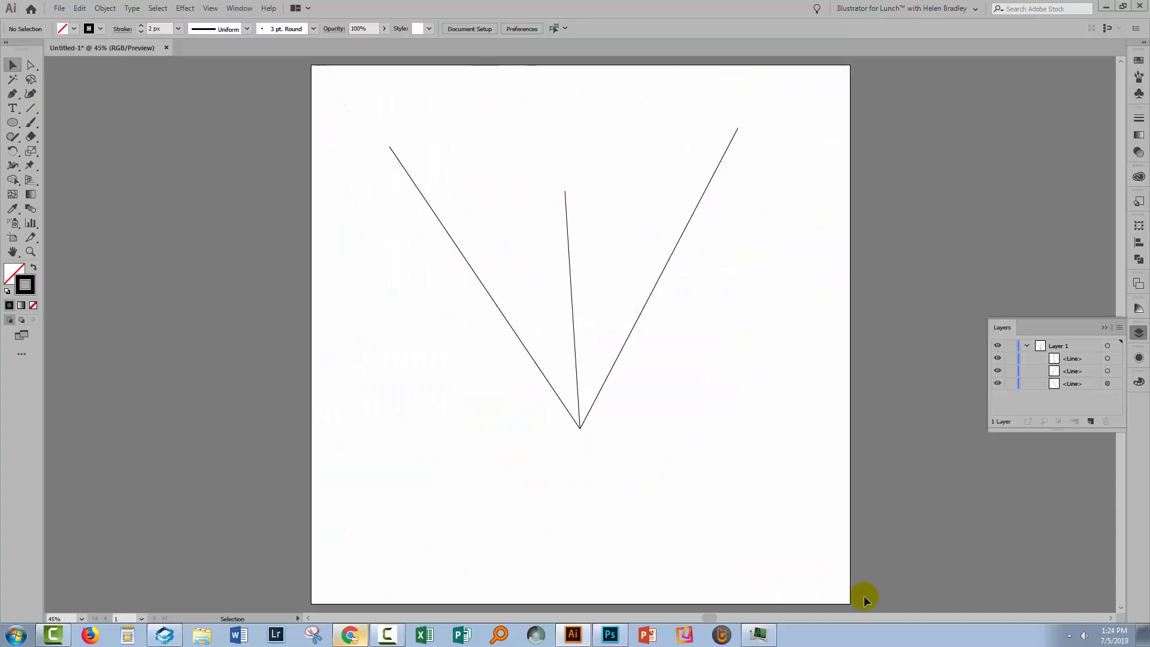
pyautogui.moveTo(675, 357)
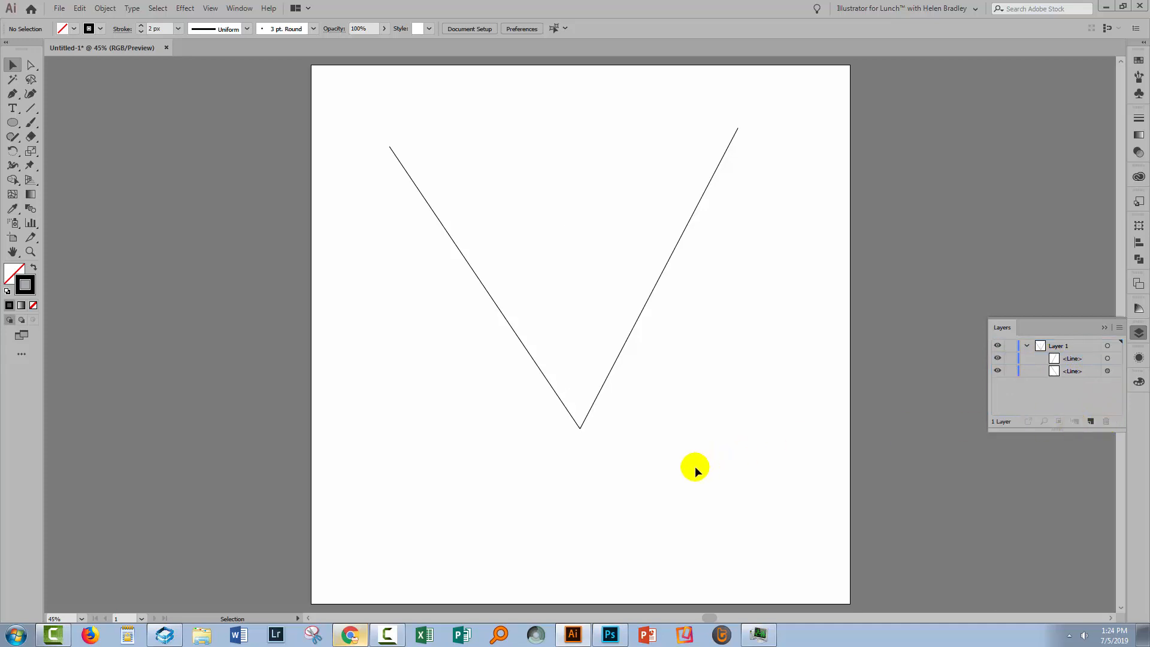
pyautogui.moveTo(463, 382)
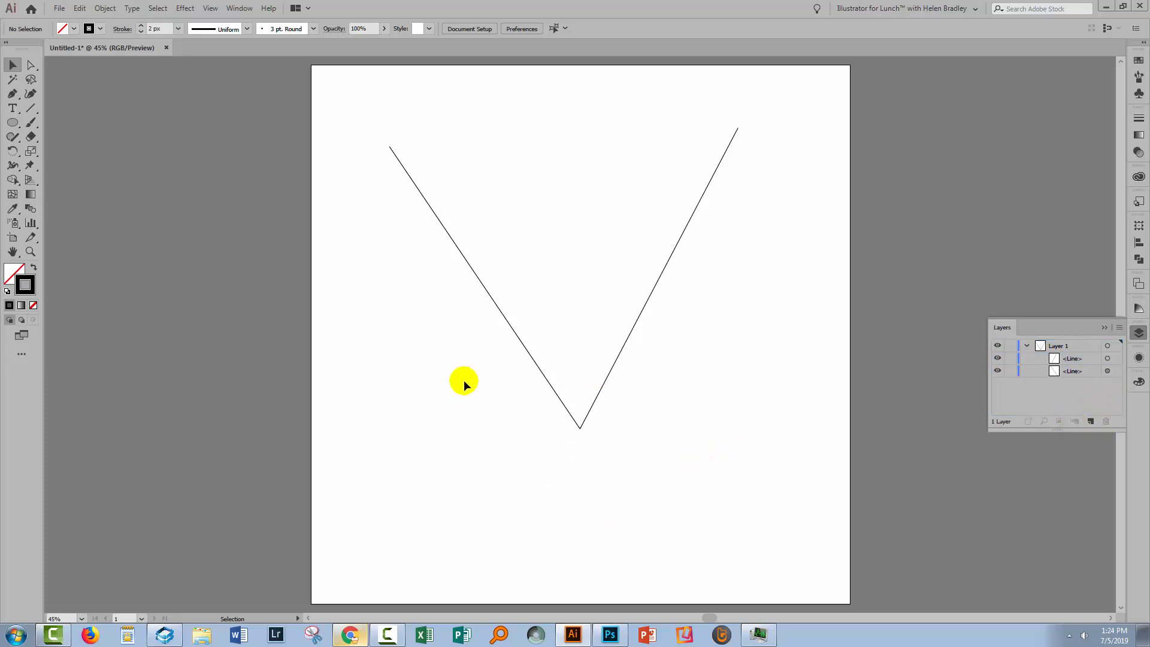
pyautogui.moveTo(689, 277)
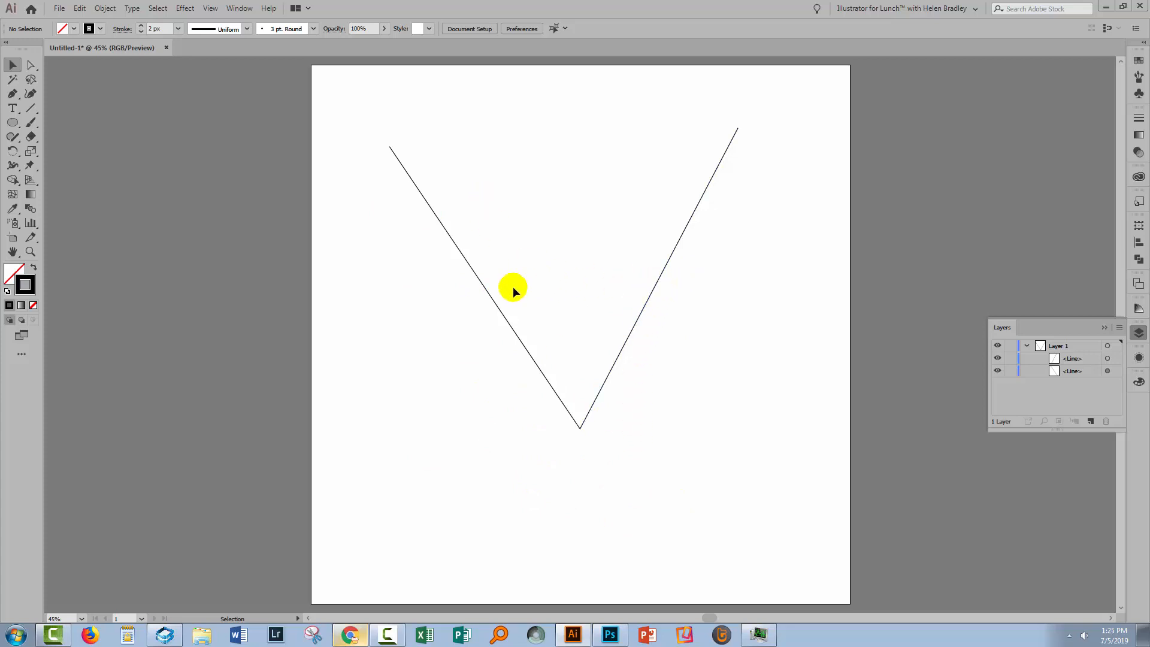
pyautogui.moveTo(646, 354)
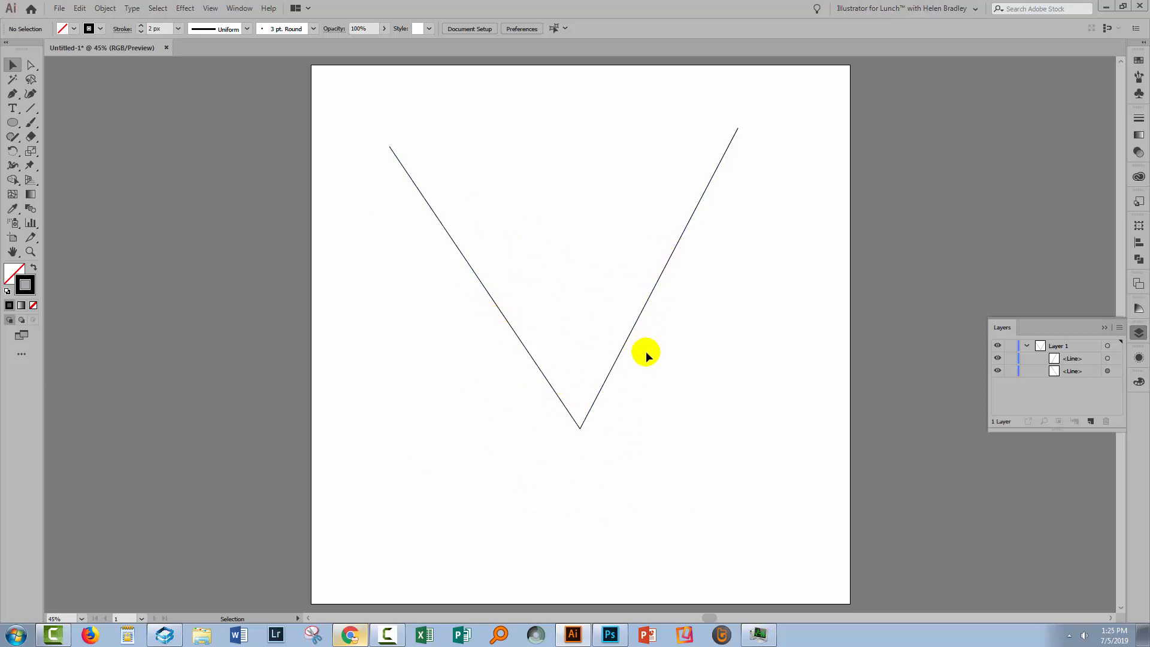
pyautogui.click(997, 358)
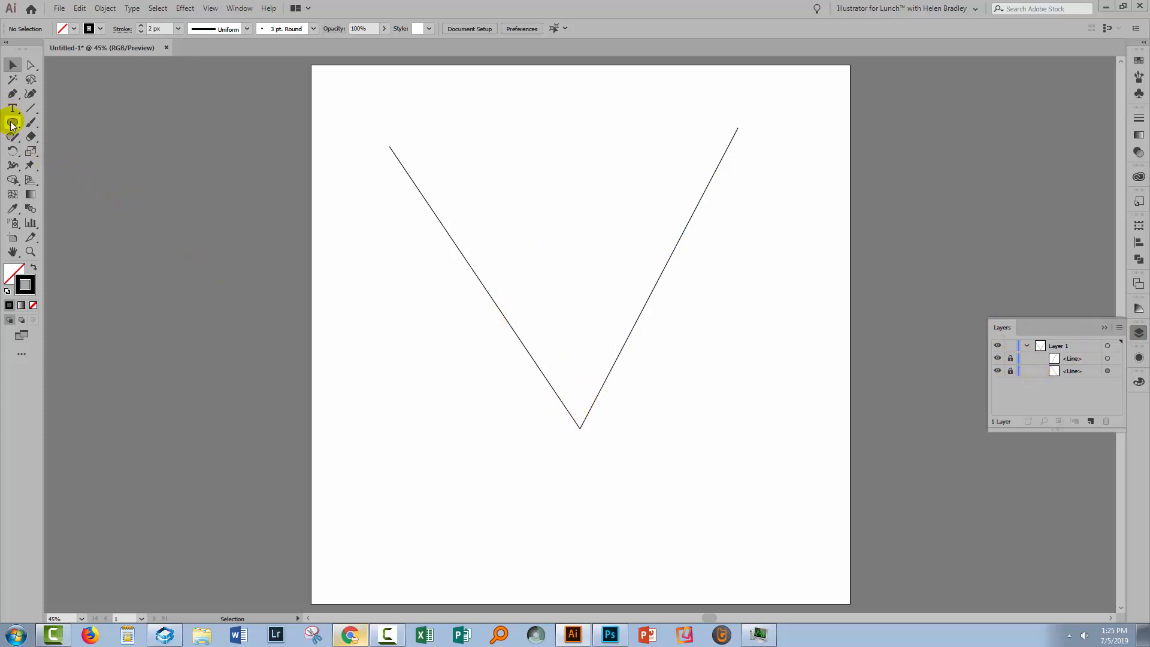
# Step: Draw a circle with the Ellipse tool and drag its centre onto the V's vertex
pyautogui.moveTo(366, 336); pyautogui.dragTo(582, 335)
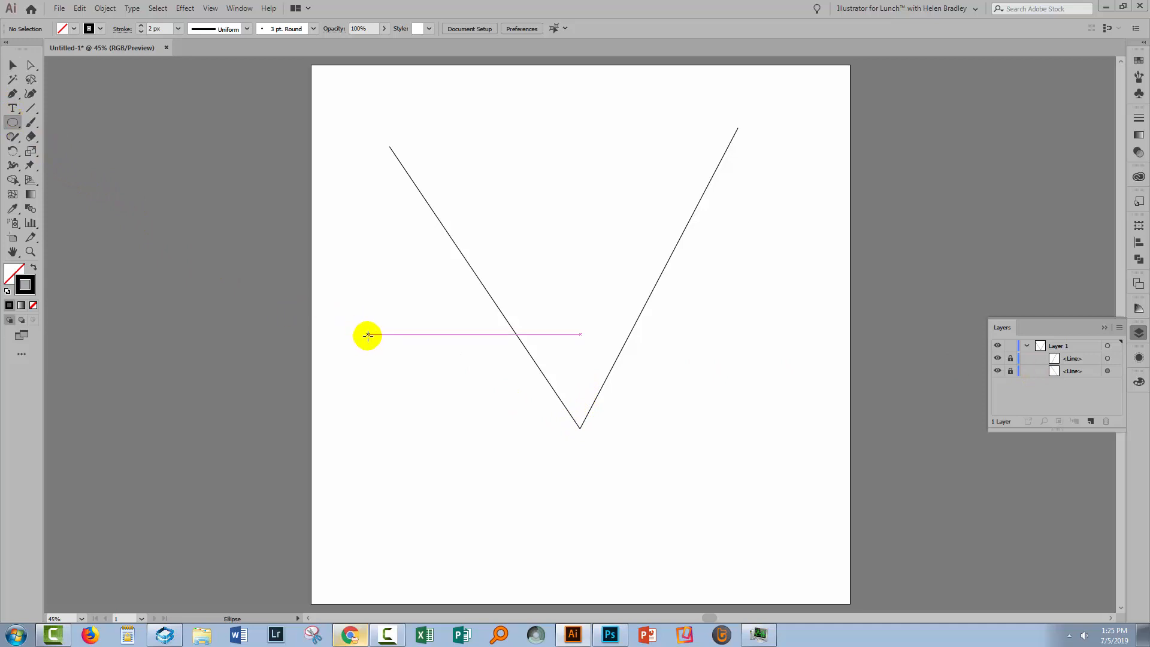
pyautogui.moveTo(366, 335); pyautogui.dragTo(438, 452)
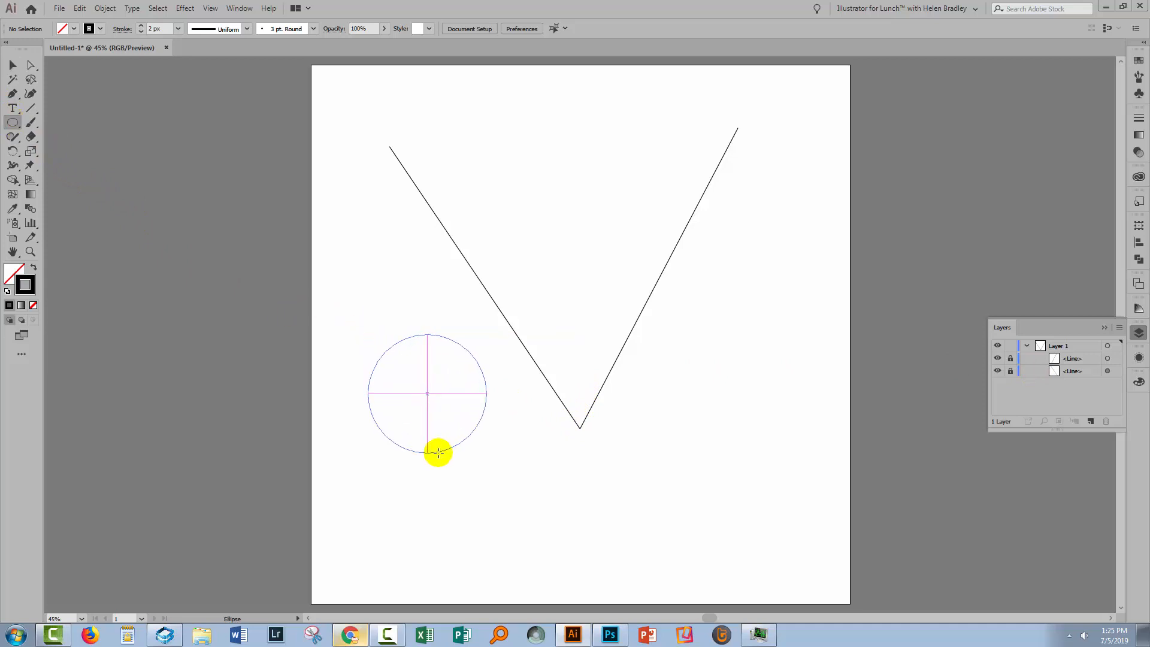
pyautogui.moveTo(438, 452); pyautogui.dragTo(451, 480)
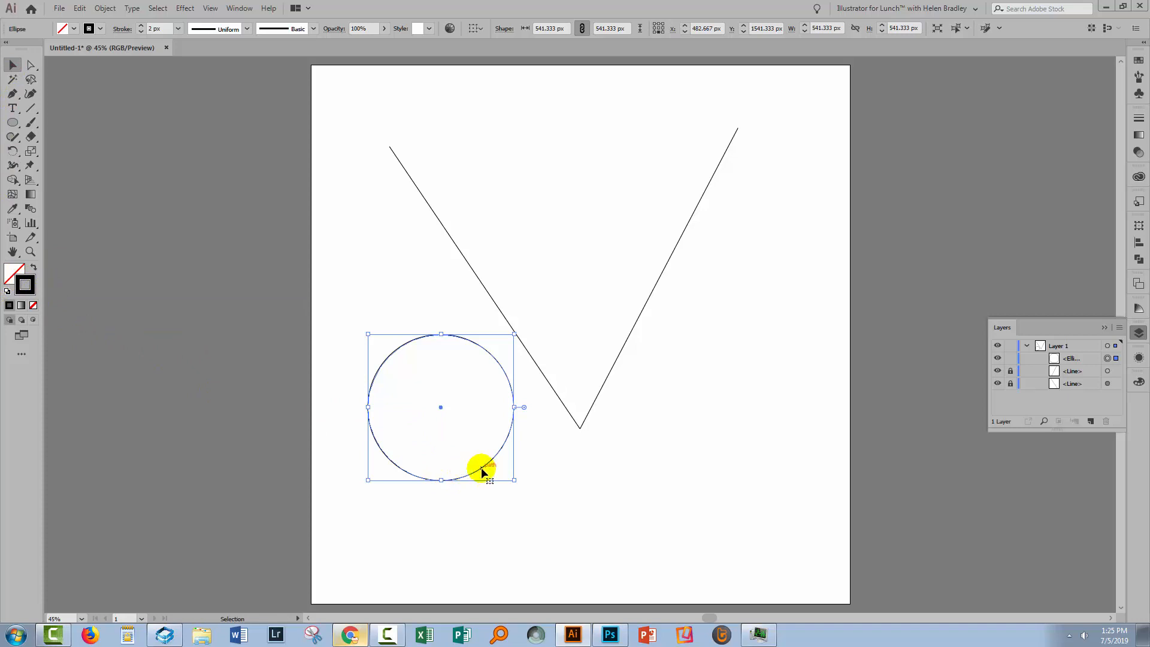
pyautogui.moveTo(484, 469); pyautogui.dragTo(616, 489)
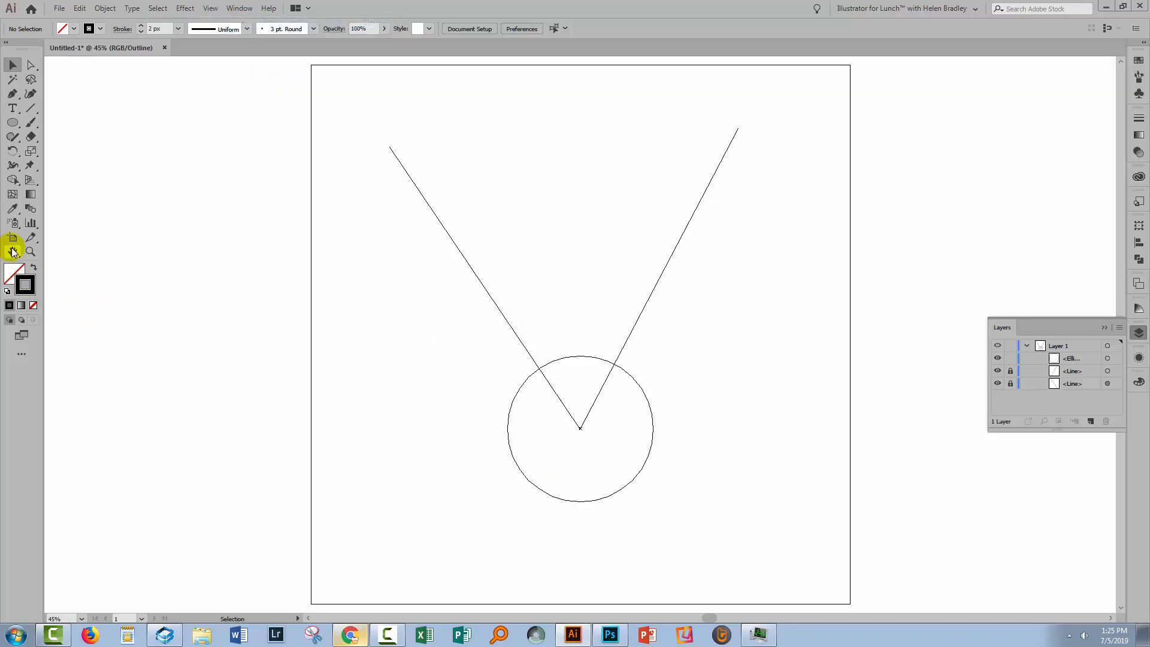
# Step: Zoom in on the vertex and adjust the circle's X and Y values to centre it exactly
pyautogui.click(31, 252)
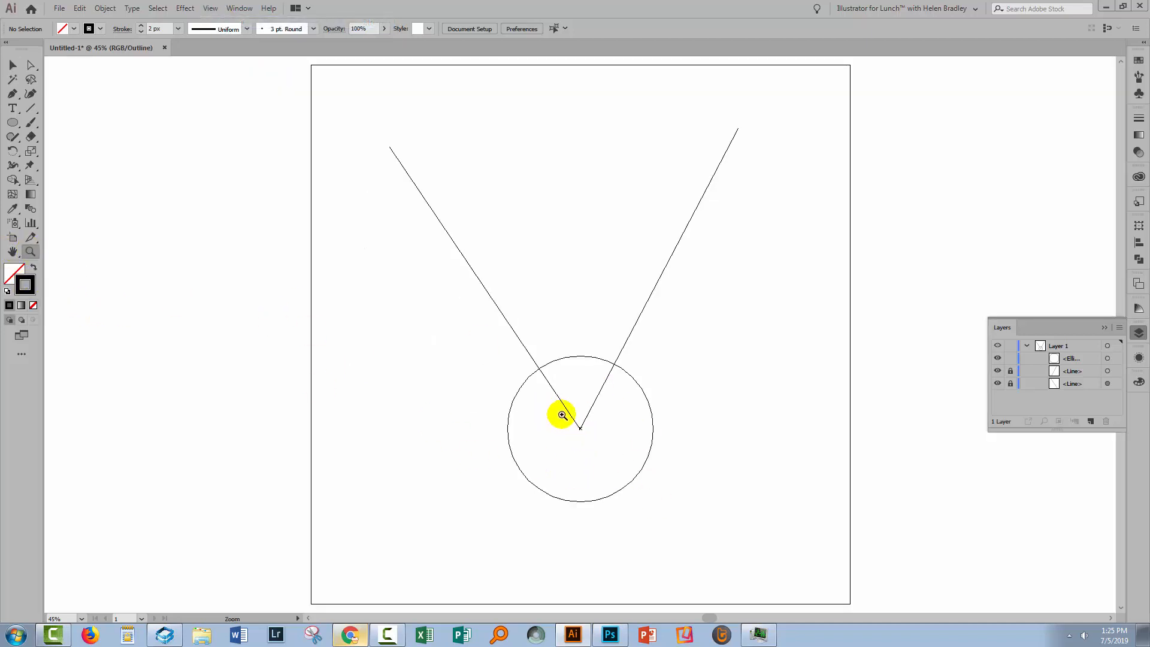
pyautogui.click(561, 414)
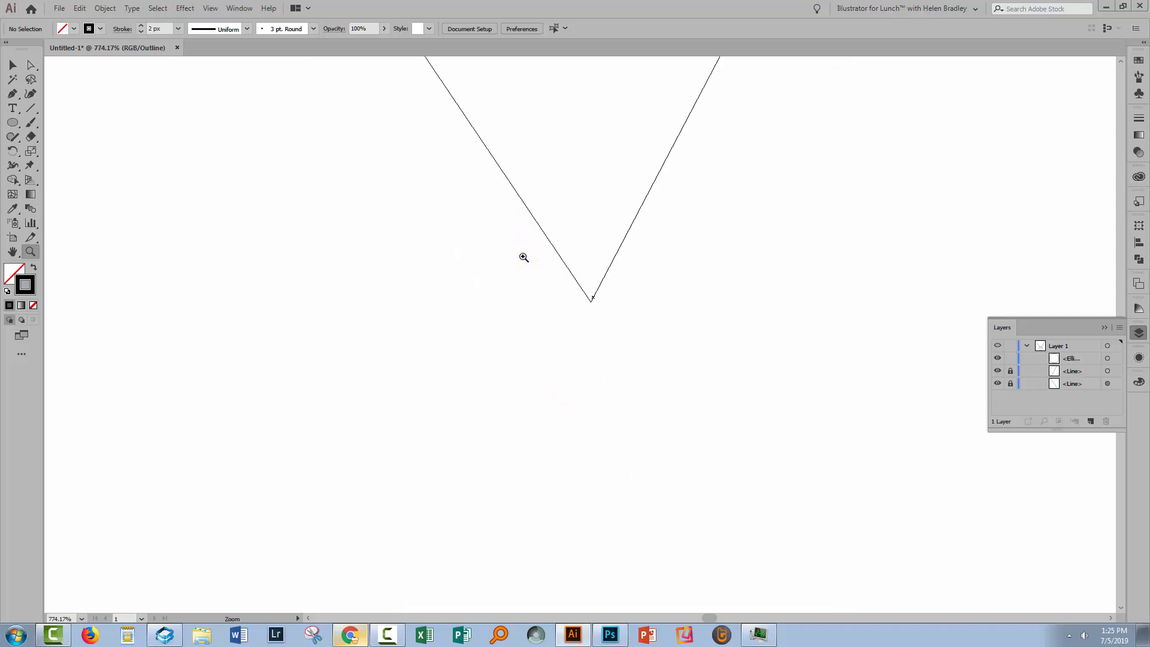
pyautogui.click(523, 257)
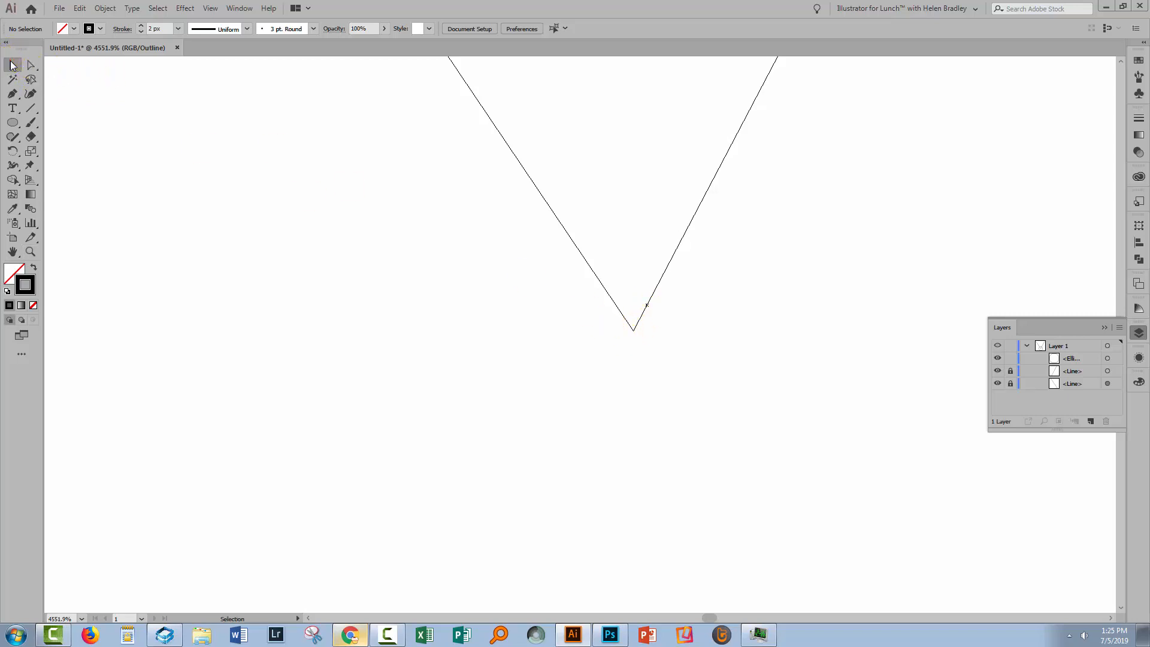
pyautogui.click(1071, 370)
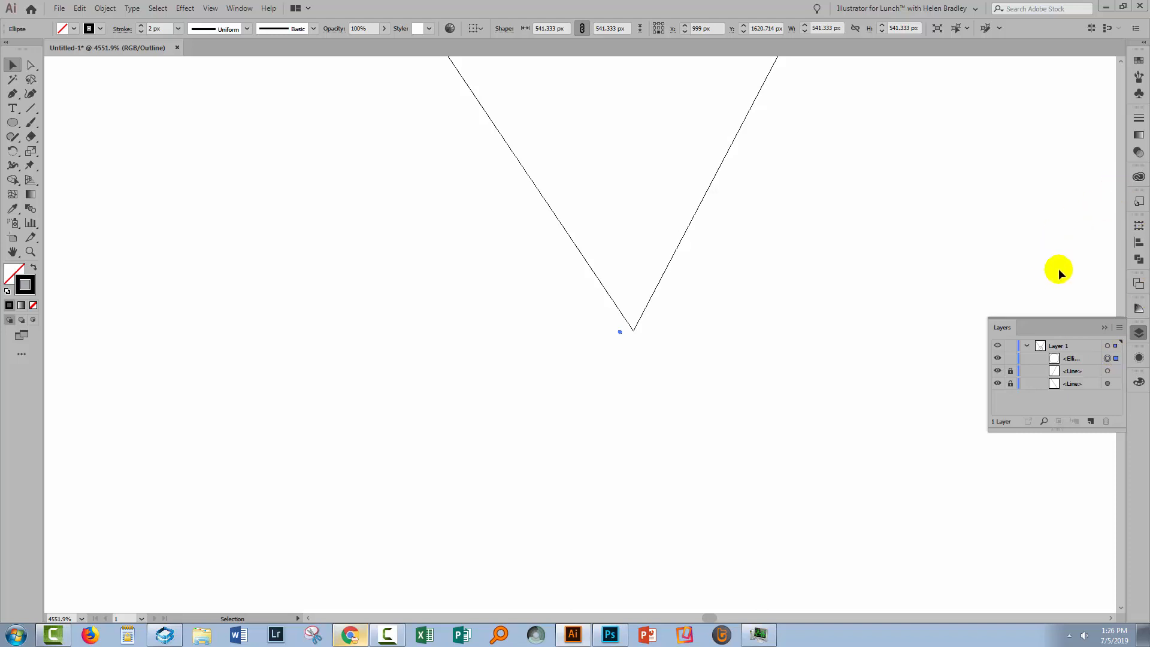
pyautogui.moveTo(693, 45)
pyautogui.write('999.5')
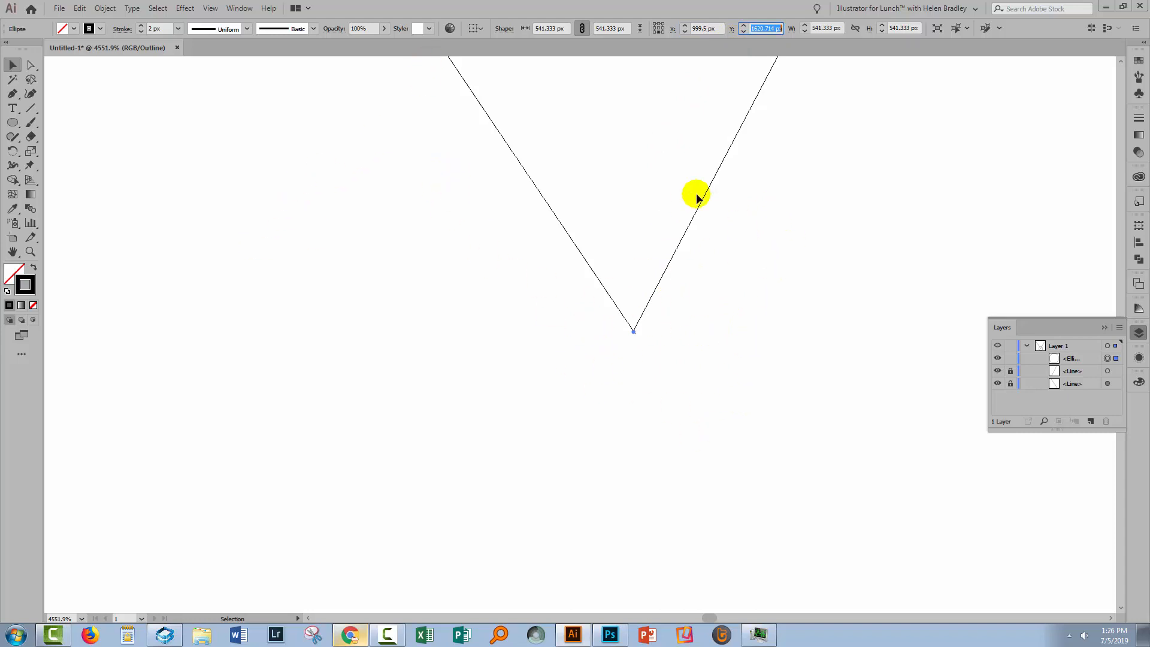
pyautogui.click(1010, 358)
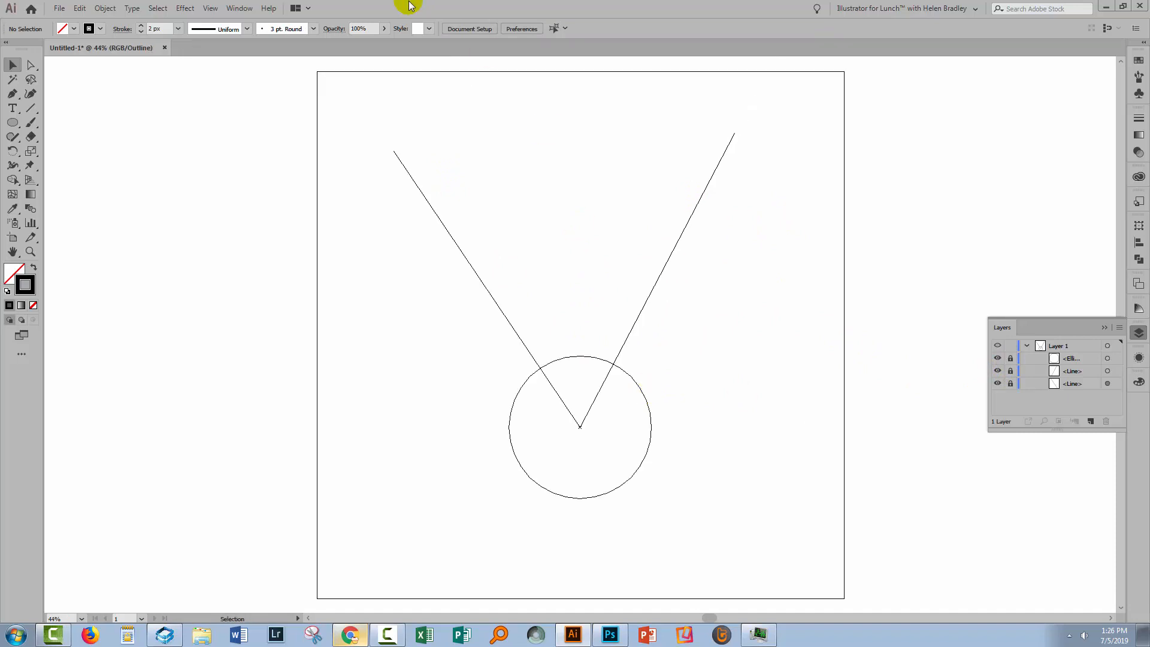
# Step: Switch from Outline back to Preview view with Ctrl+Y
pyautogui.press('ctrl+y')
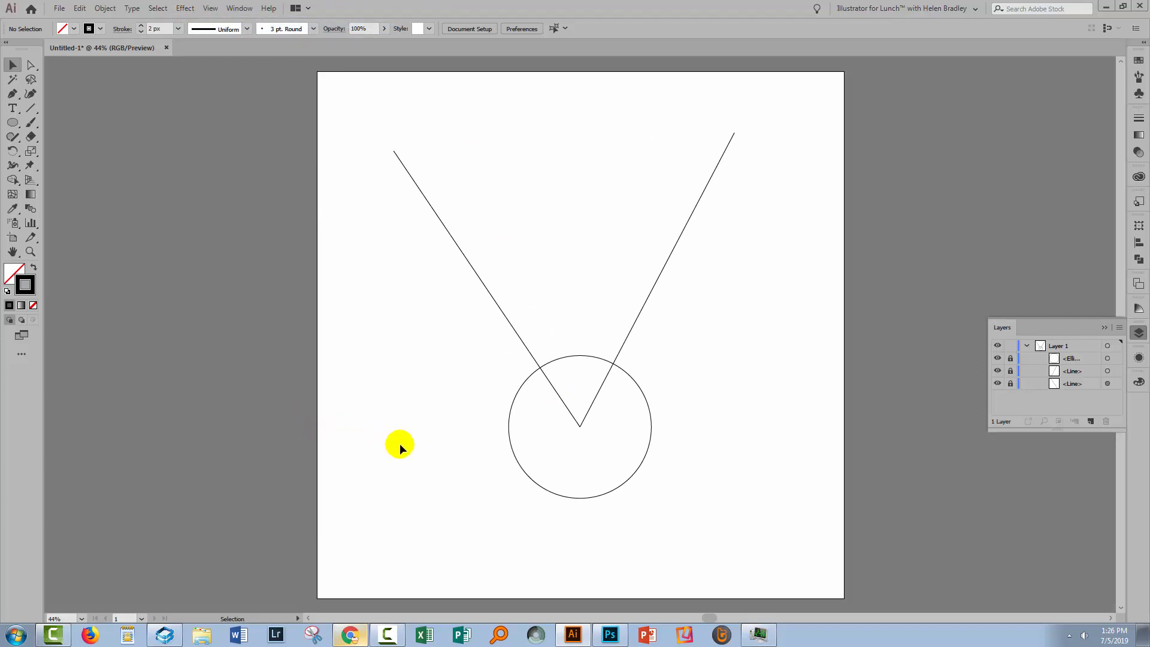
pyautogui.moveTo(430, 456)
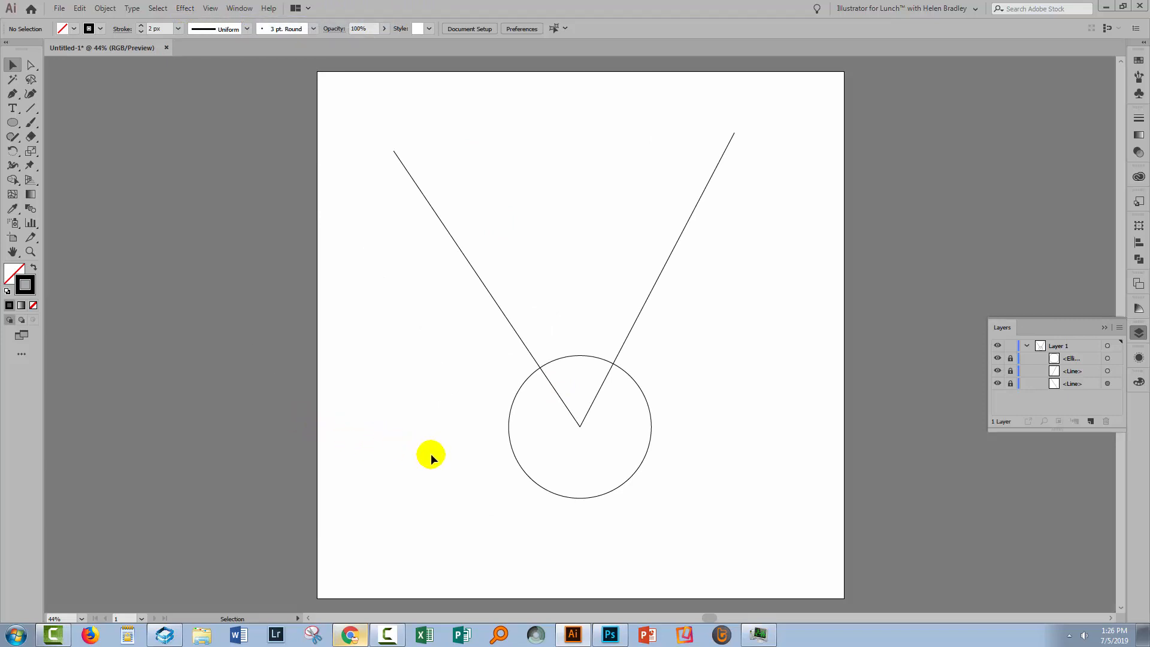
pyautogui.moveTo(579, 429)
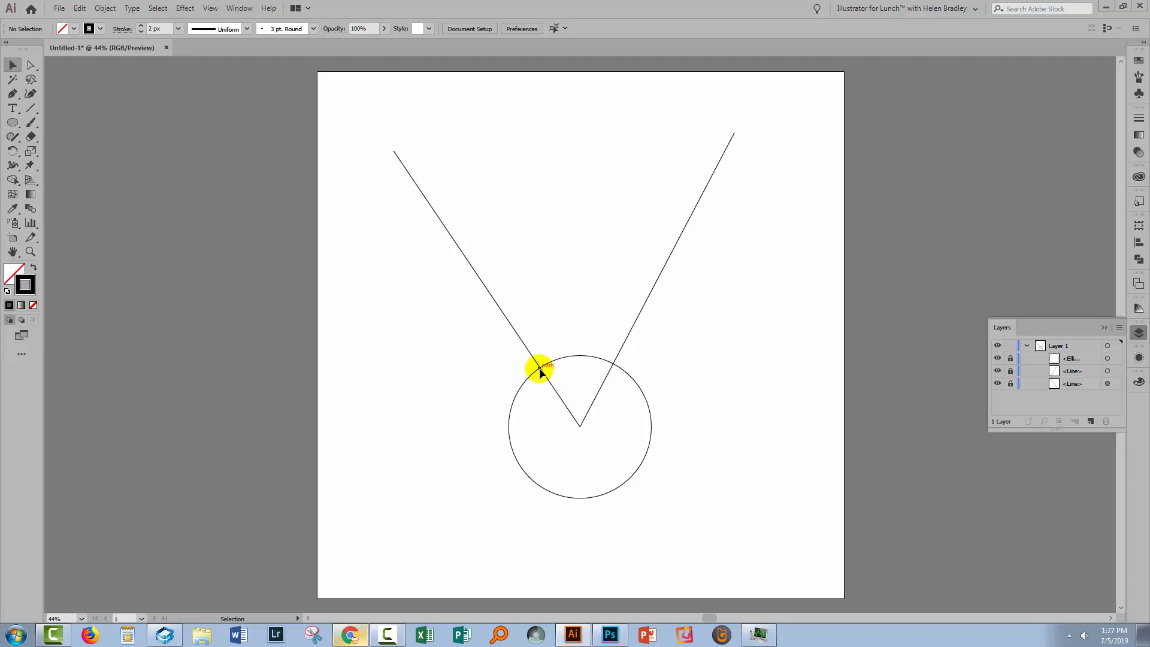
pyautogui.moveTo(499, 304)
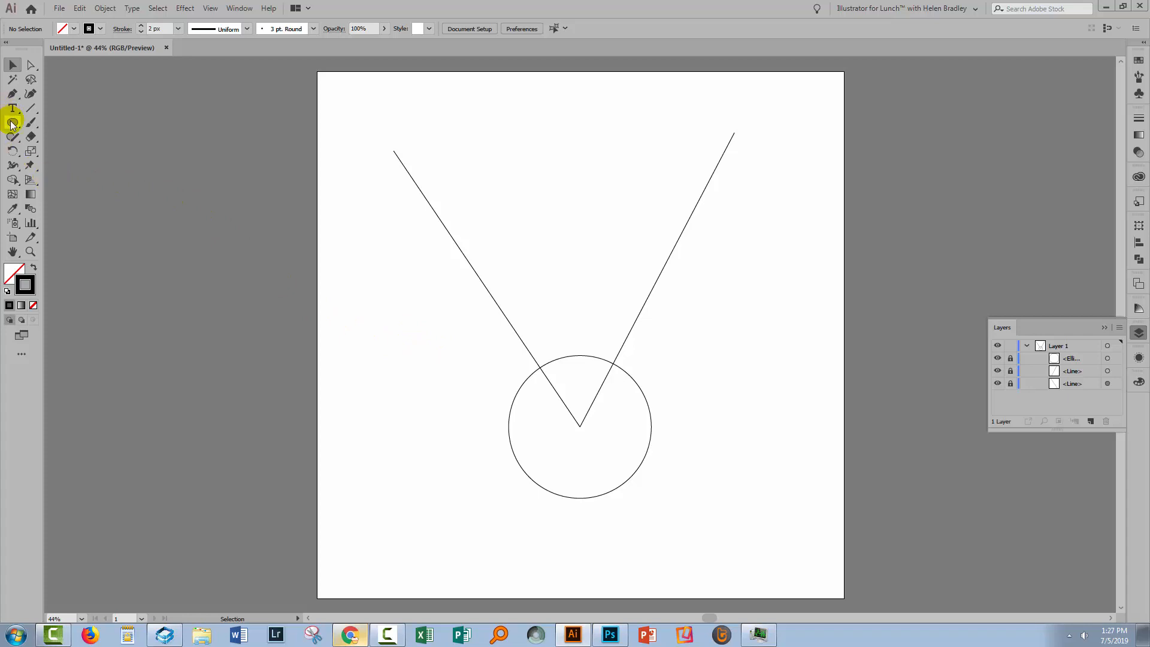
pyautogui.moveTo(12, 121)
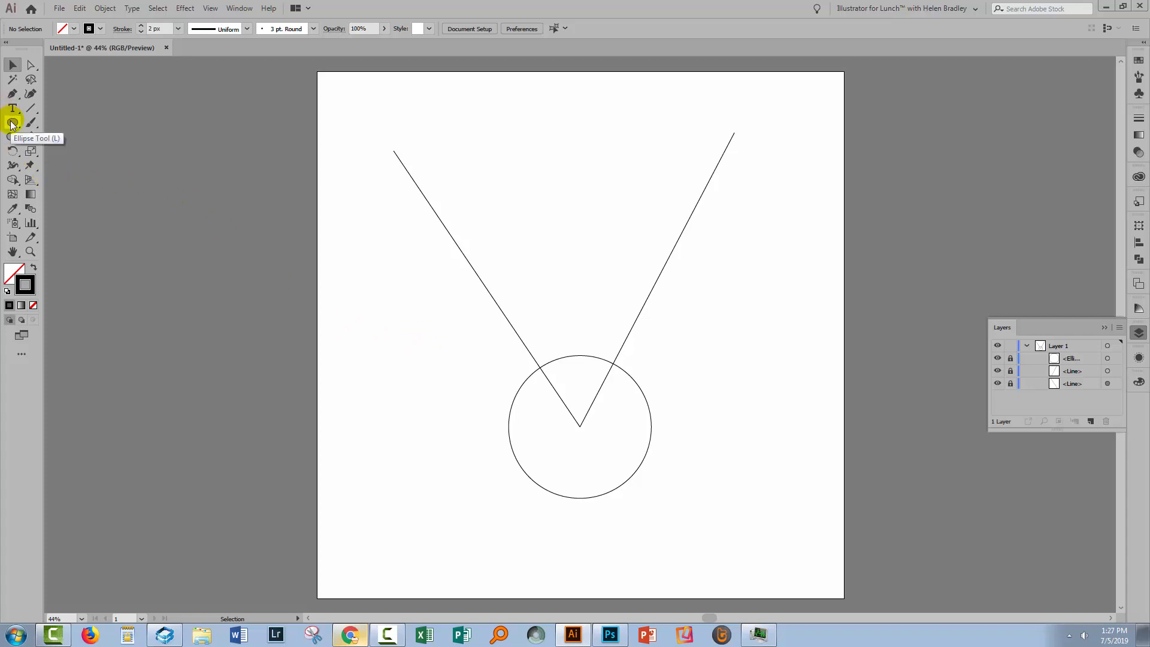
# Step: Create a 600 px circle and centre it on the small circle's left-arm intersection
pyautogui.click(12, 122)
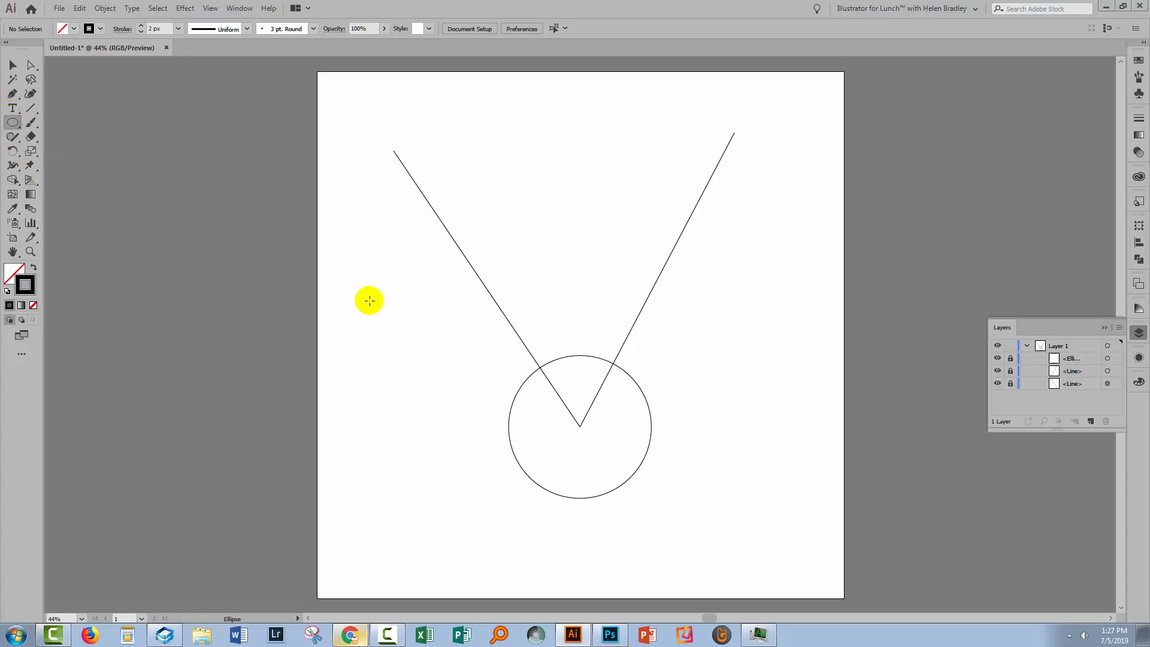
pyautogui.click(369, 301)
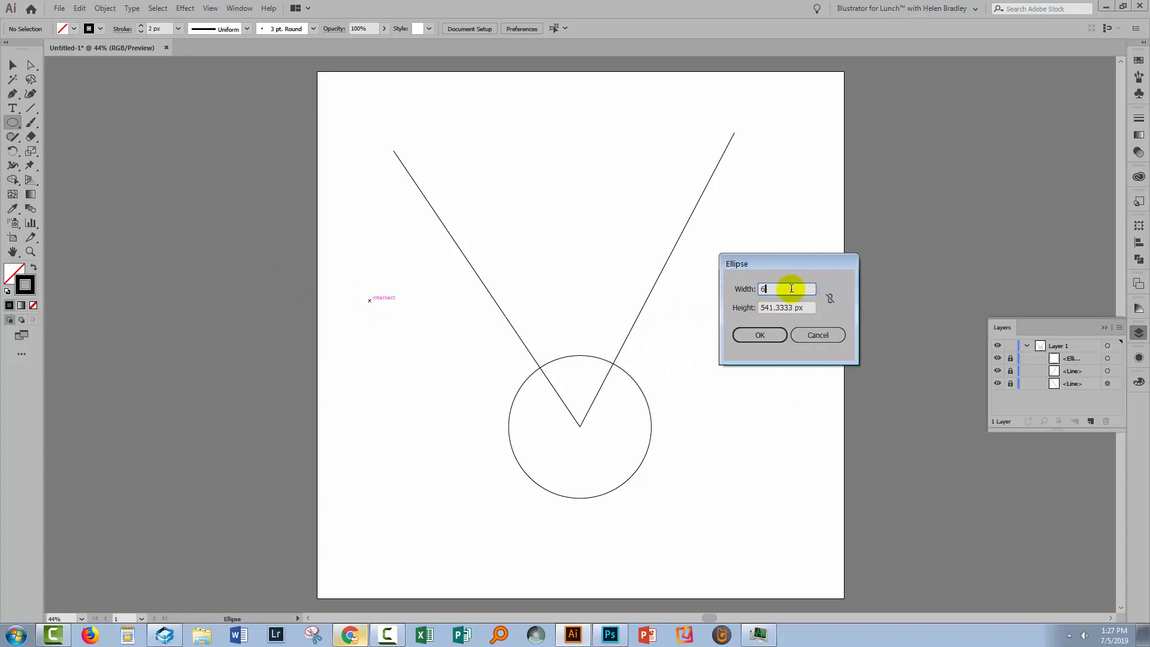
pyautogui.write('600')
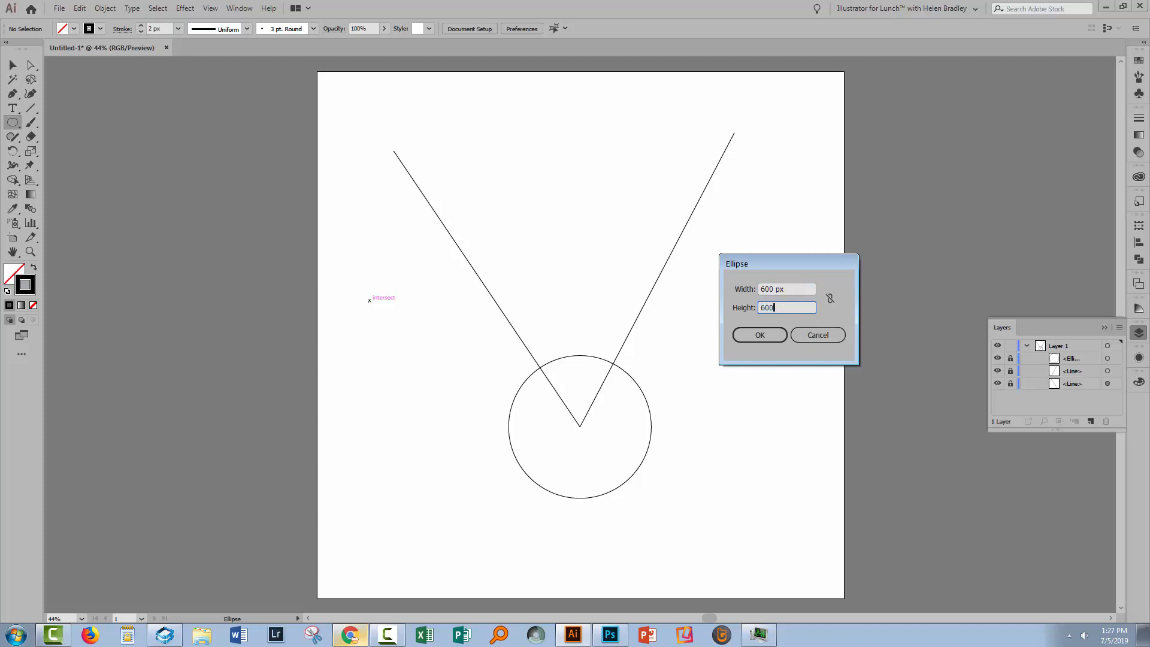
pyautogui.click(759, 334)
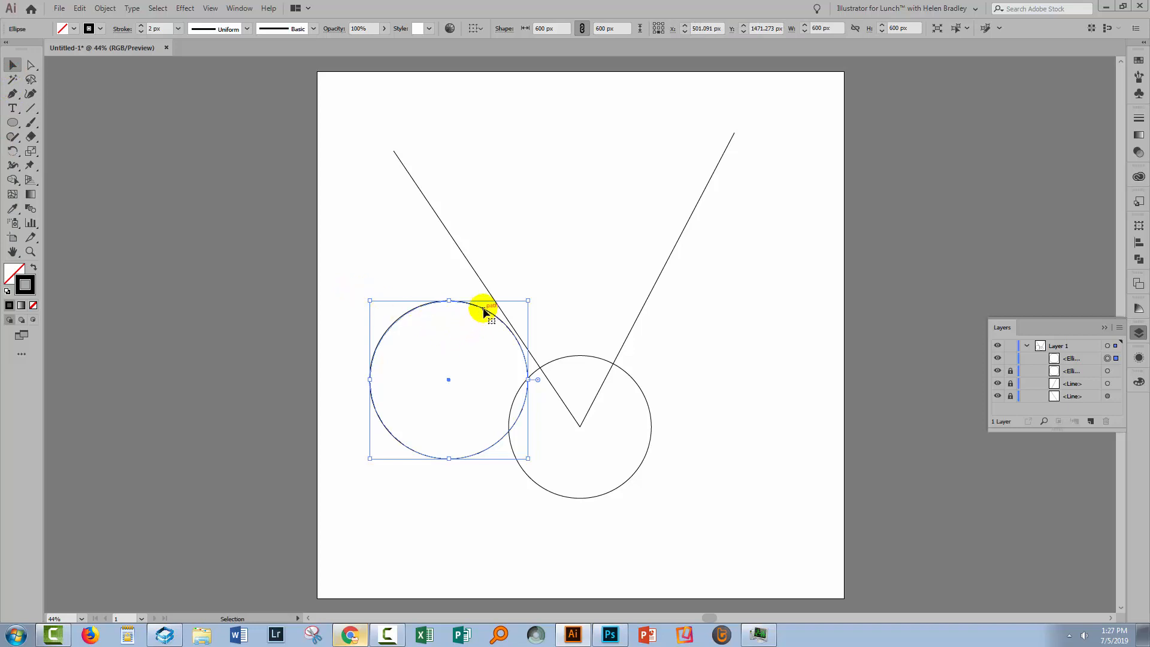
pyautogui.moveTo(484, 308); pyautogui.dragTo(587, 294)
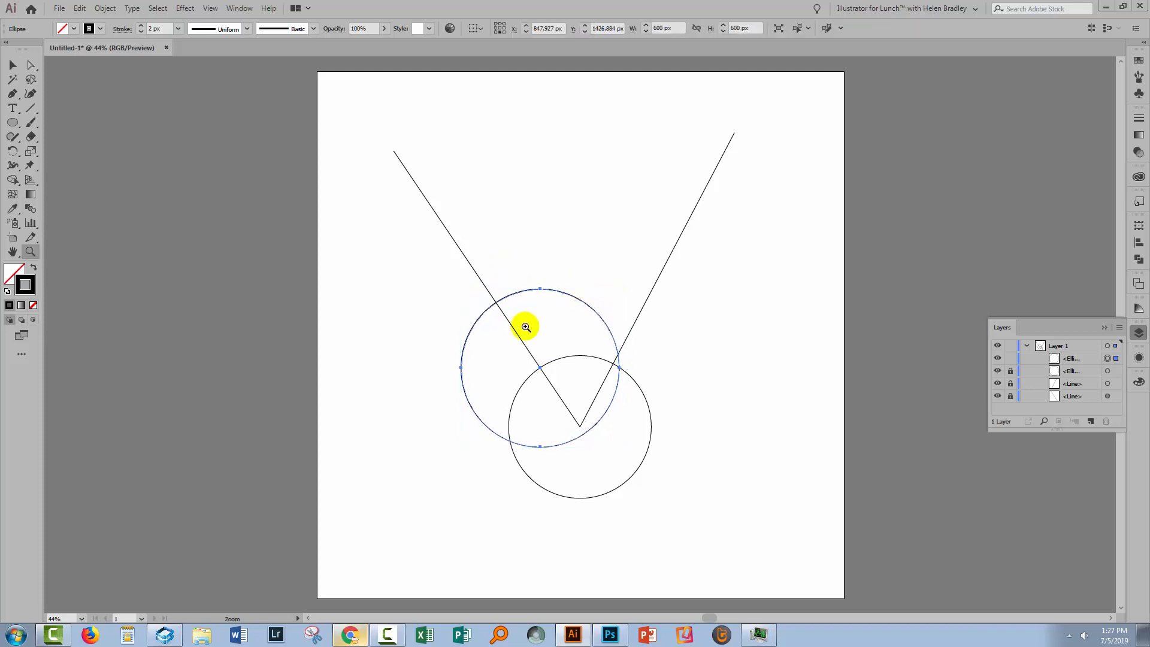
# Step: Zoom into the left-arm crossing and set the large circle's centre to X 848, Y 1425.85
pyautogui.click(525, 325)
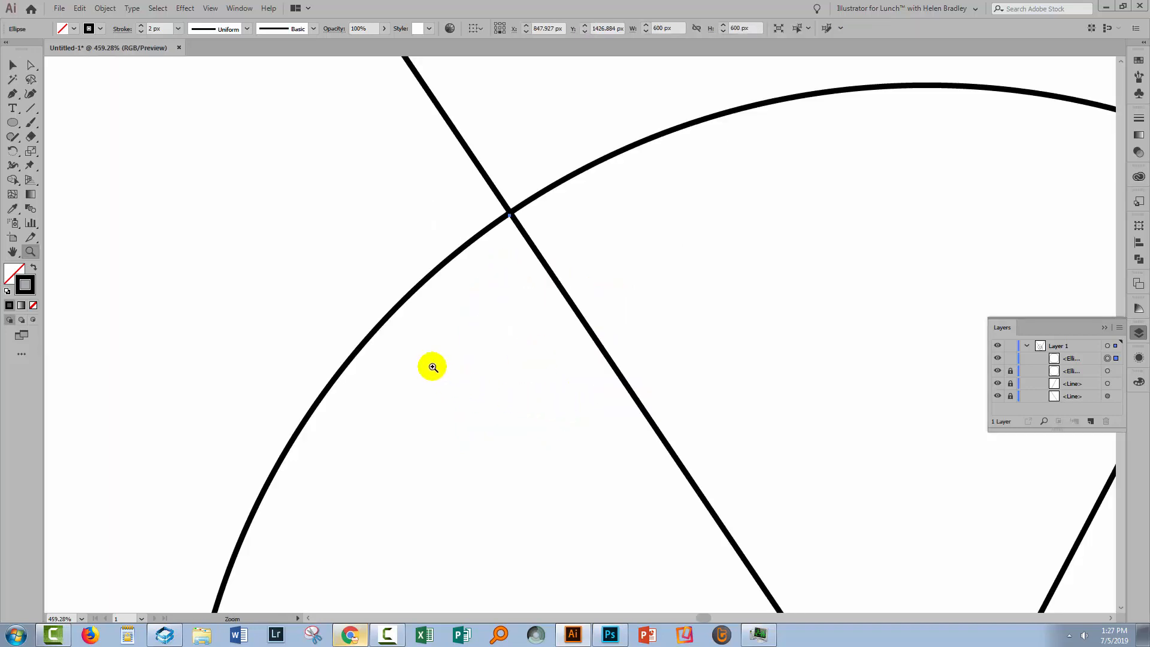
pyautogui.click(210, 8)
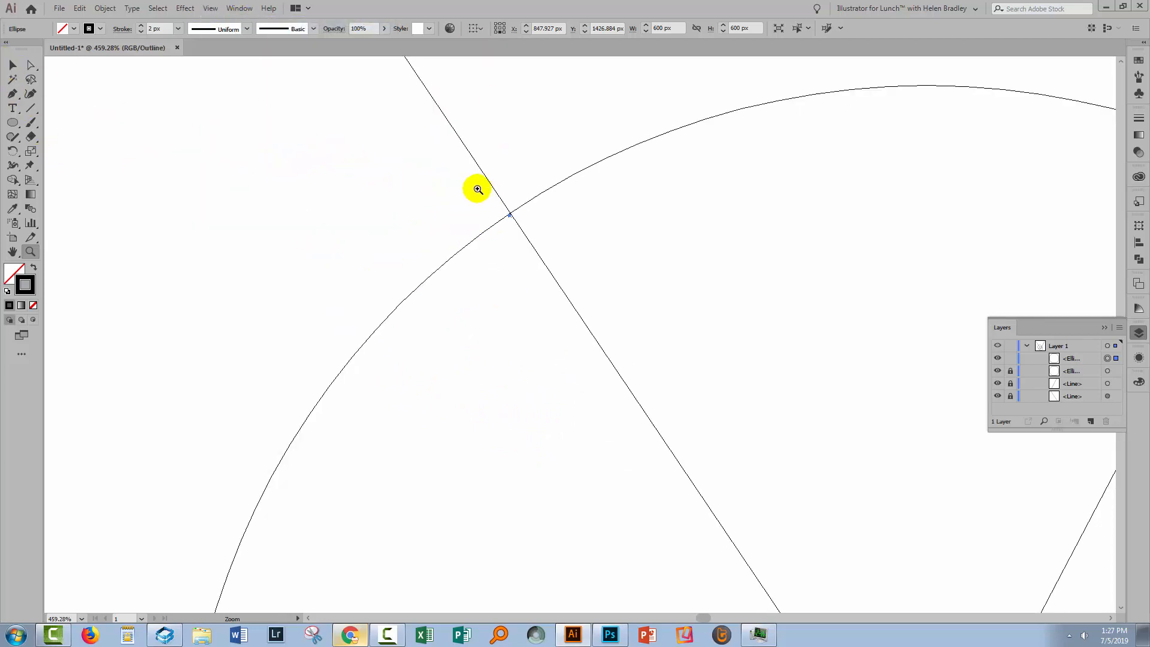
pyautogui.click(477, 189)
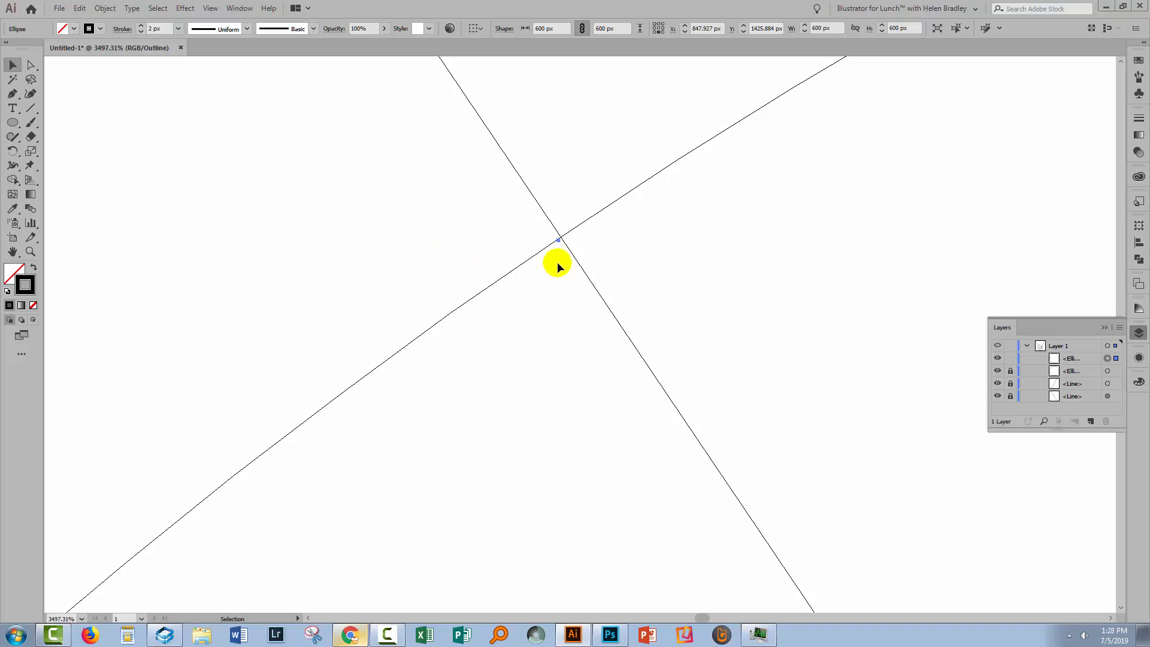
pyautogui.moveTo(709, 72)
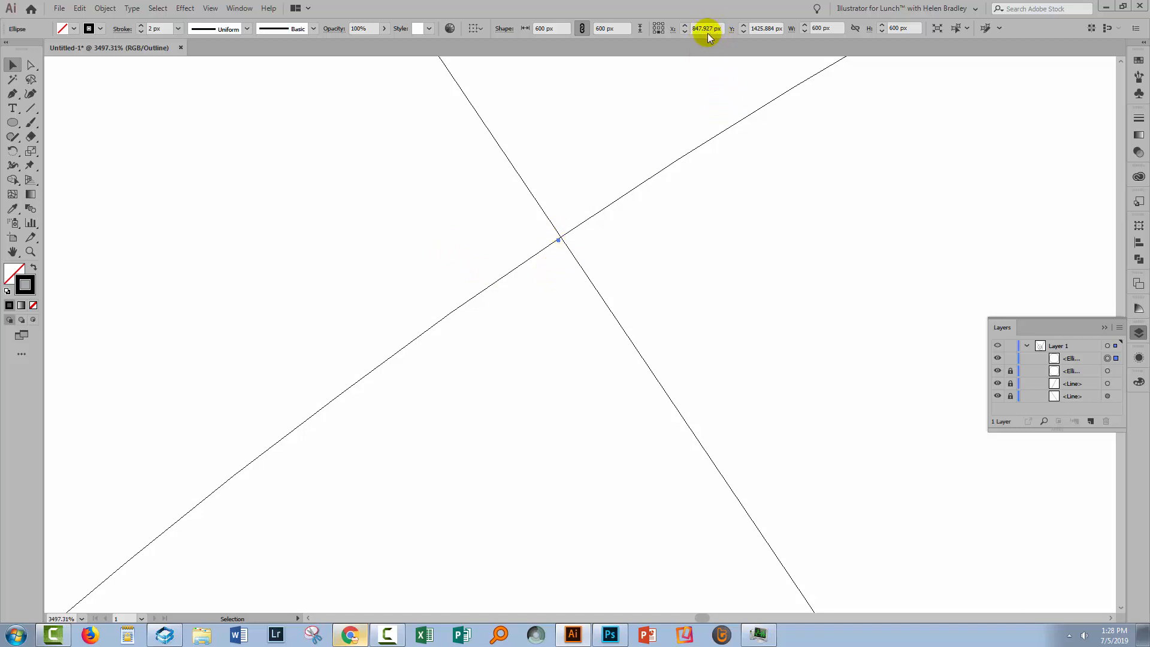
pyautogui.moveTo(706, 28)
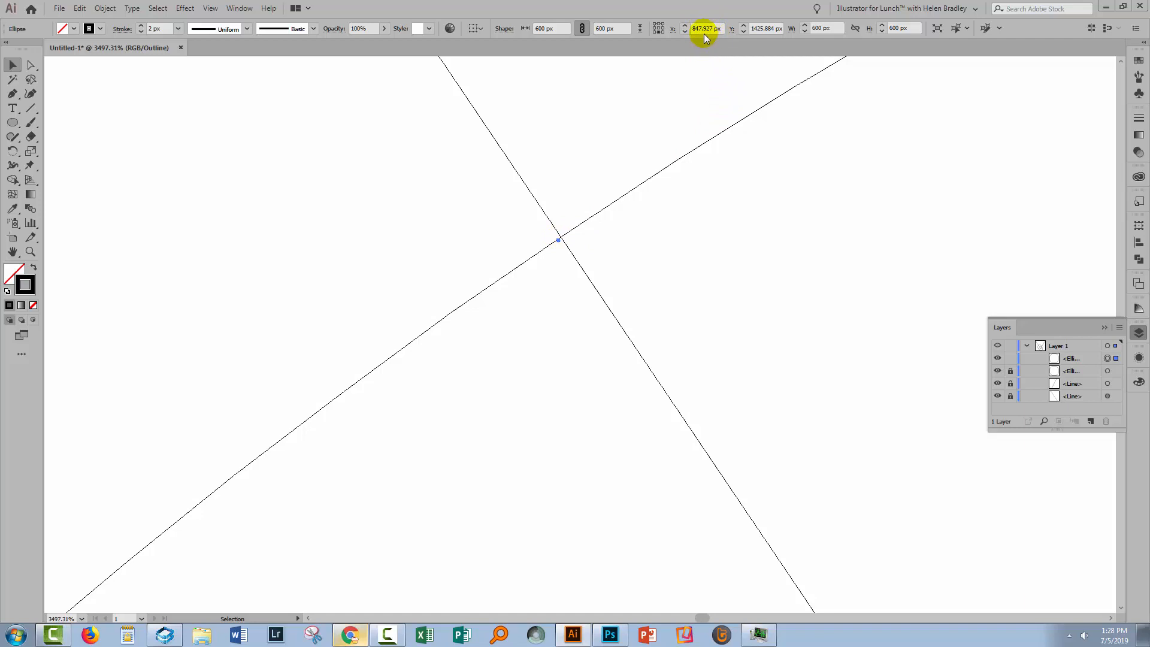
pyautogui.click(704, 28)
pyautogui.write('848')
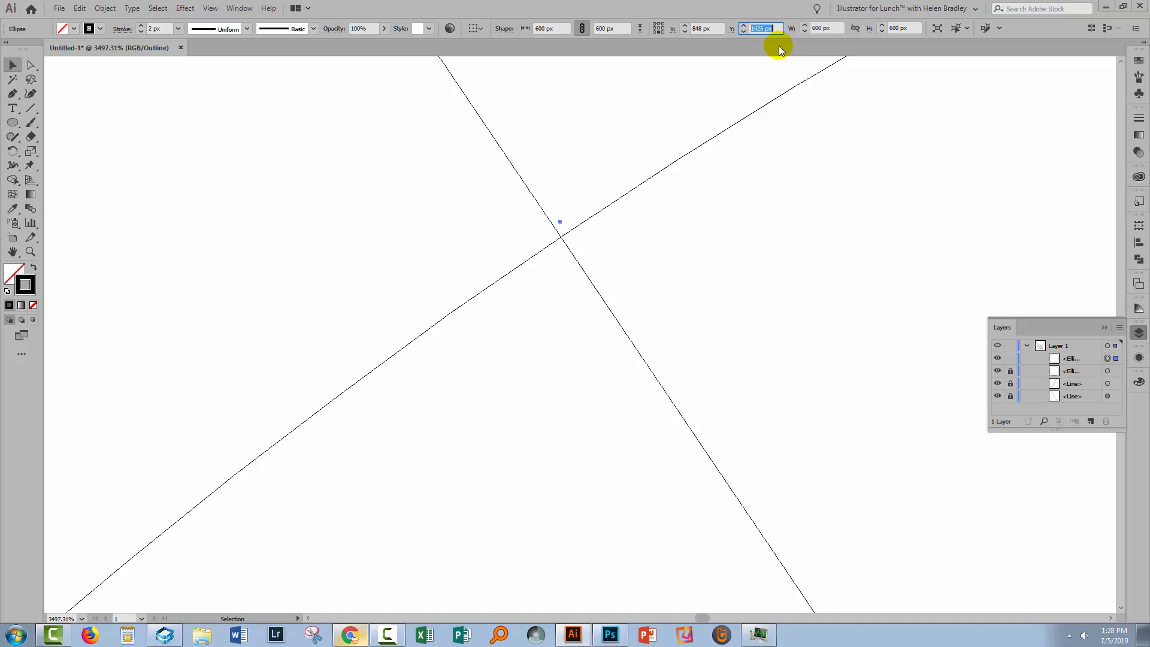
pyautogui.click(760, 28)
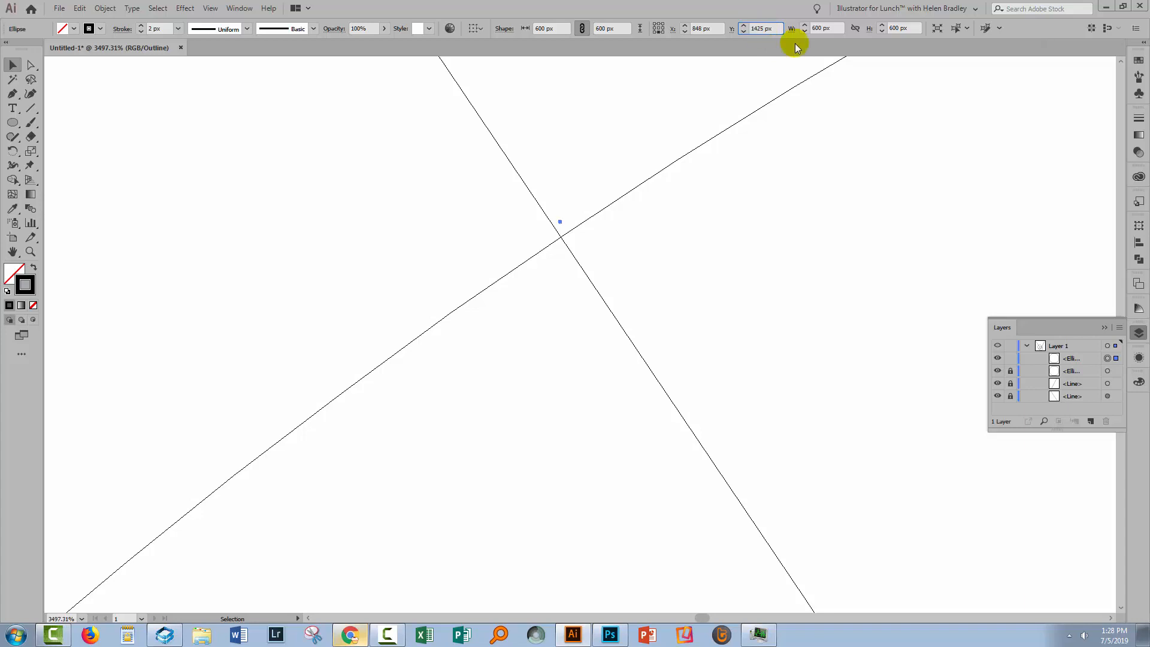
pyautogui.click(825, 29)
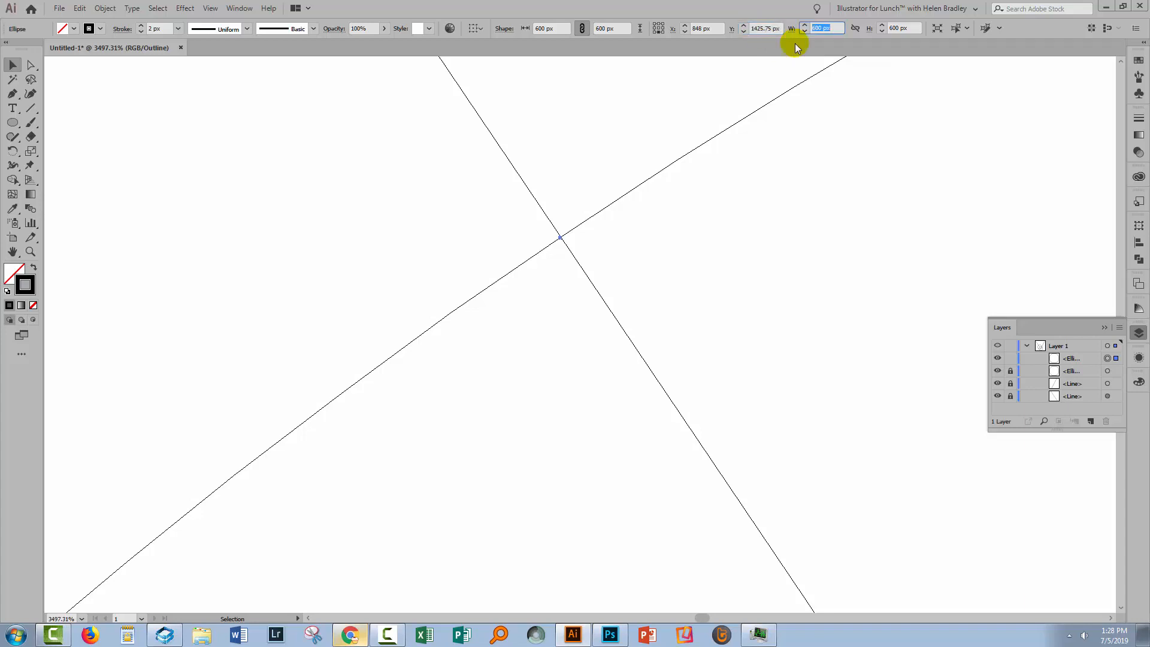
pyautogui.moveTo(528, 268)
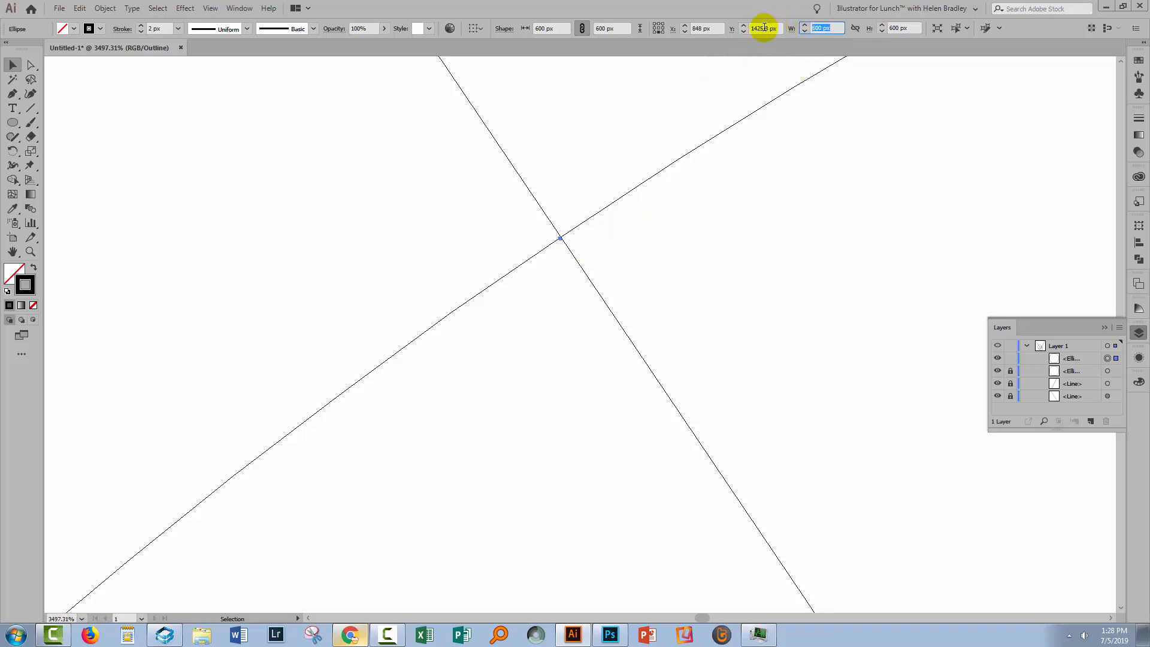
pyautogui.click(763, 28)
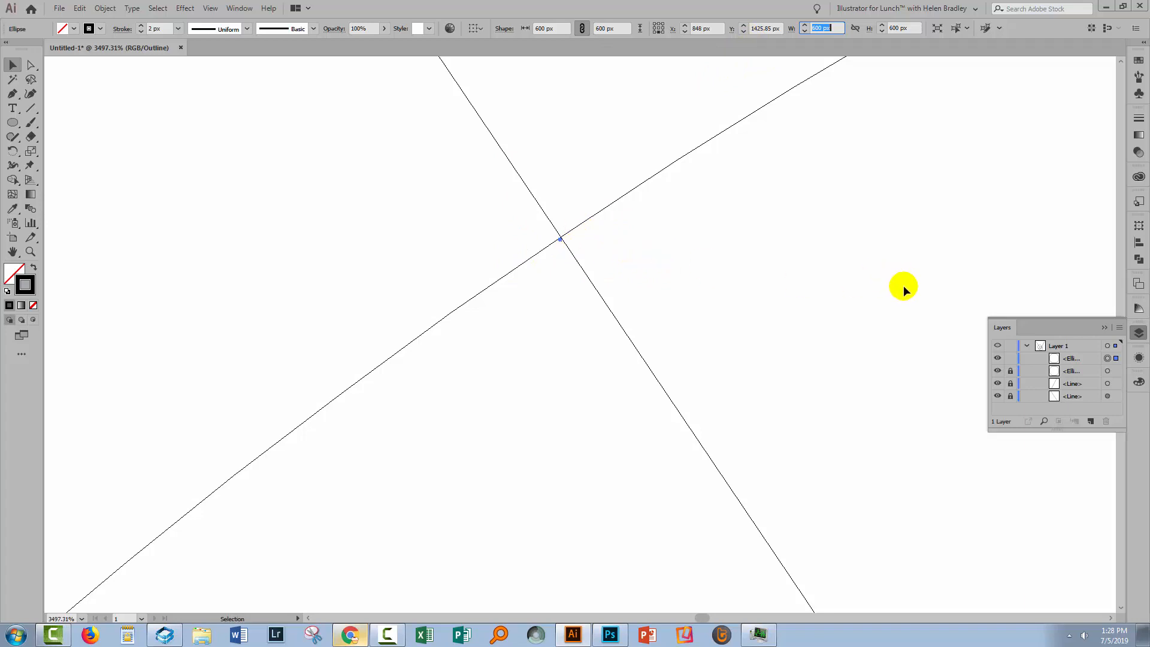
pyautogui.moveTo(715, 327)
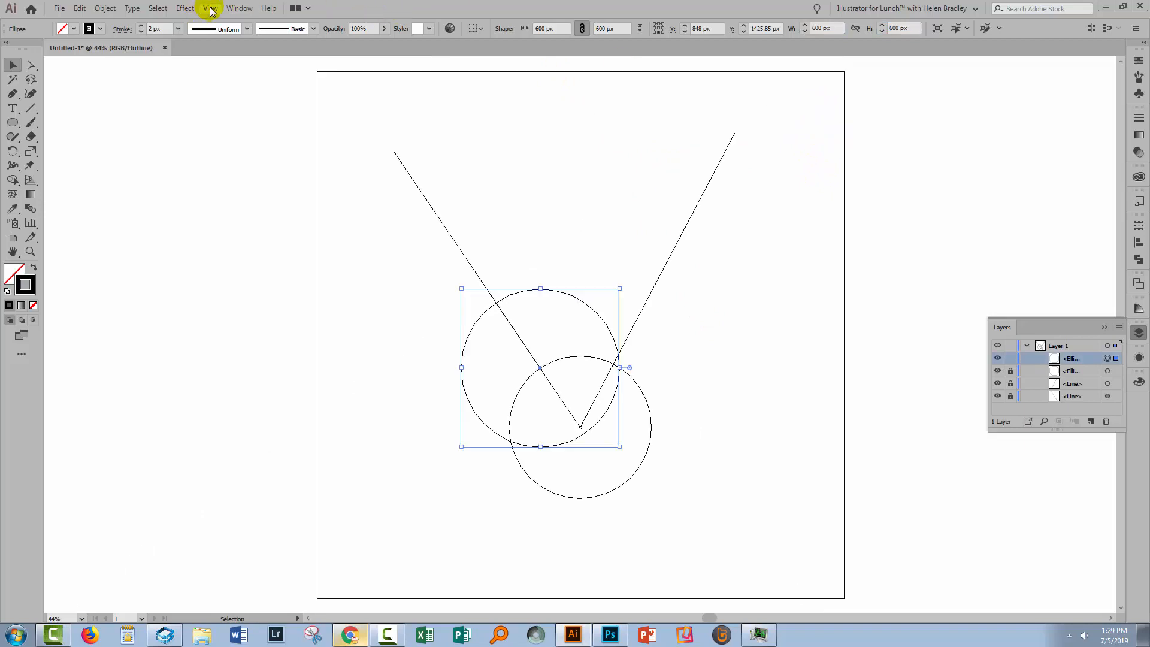
# Step: Return to Preview and Alt-drag a copy of the large circle onto the right-arm intersection
pyautogui.click(209, 8)
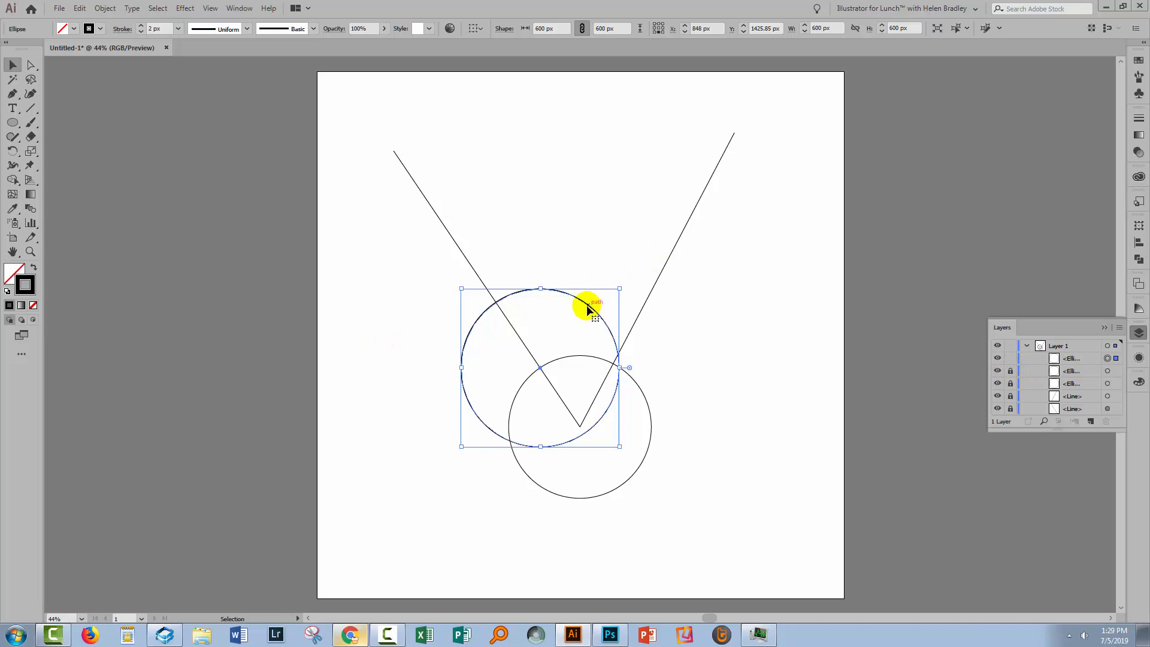
pyautogui.moveTo(590, 307); pyautogui.dragTo(671, 307)
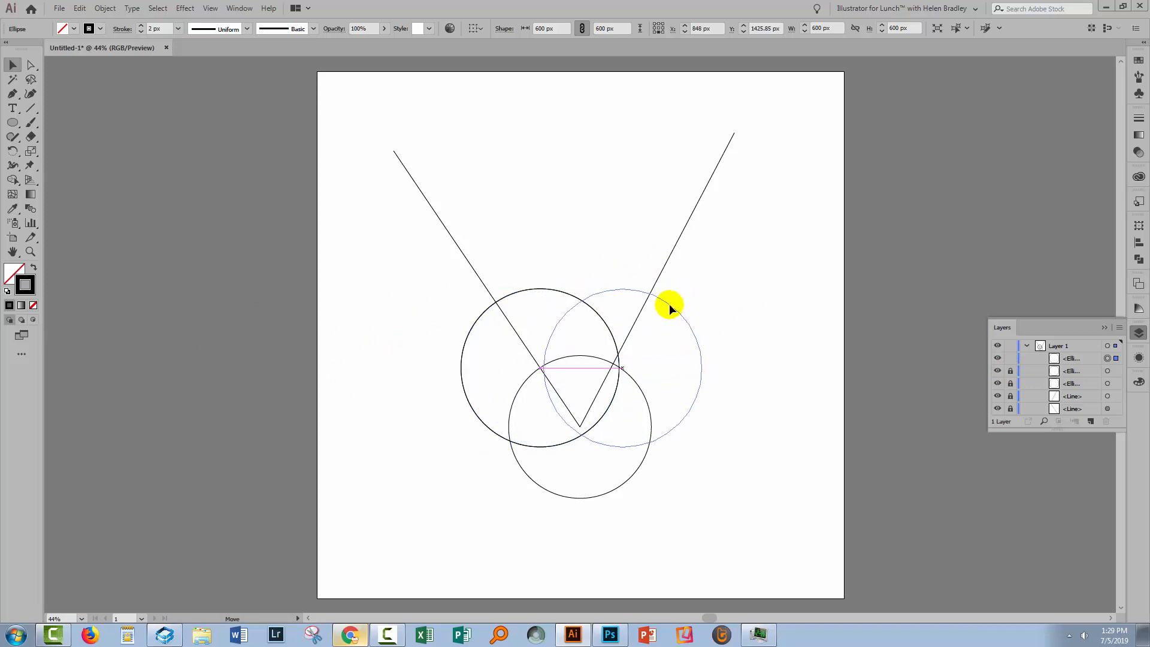
pyautogui.moveTo(671, 306); pyautogui.dragTo(660, 300)
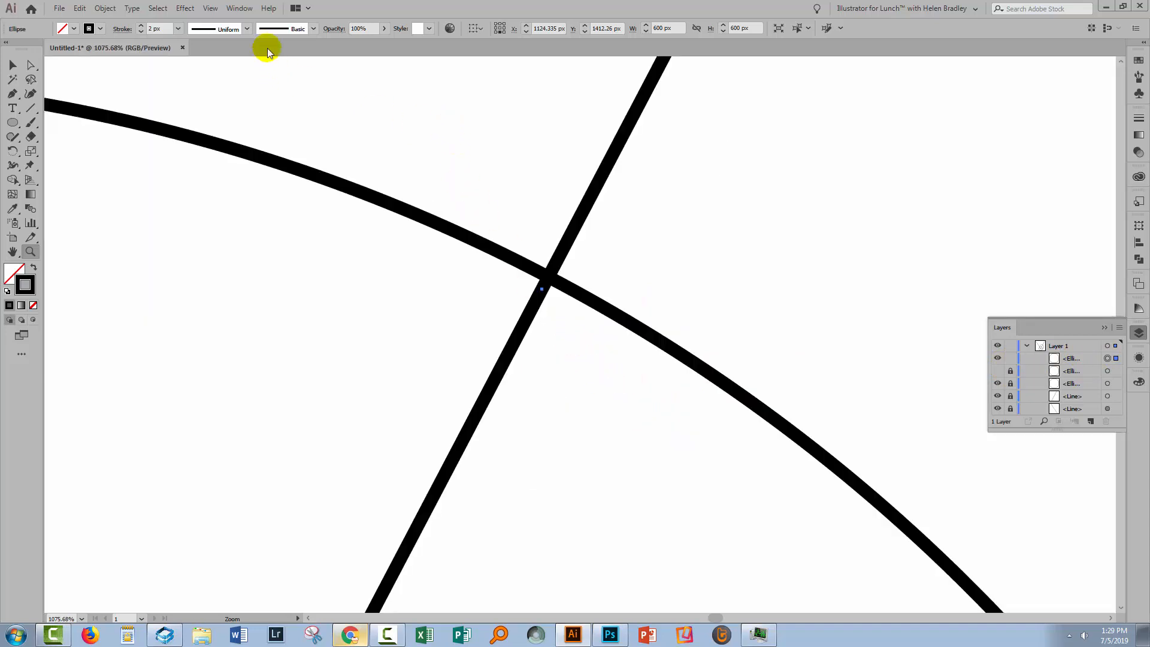
# Step: Switch to Outline view and adjust the copy's X and Y to centre it on the right crossing
pyautogui.click(210, 8)
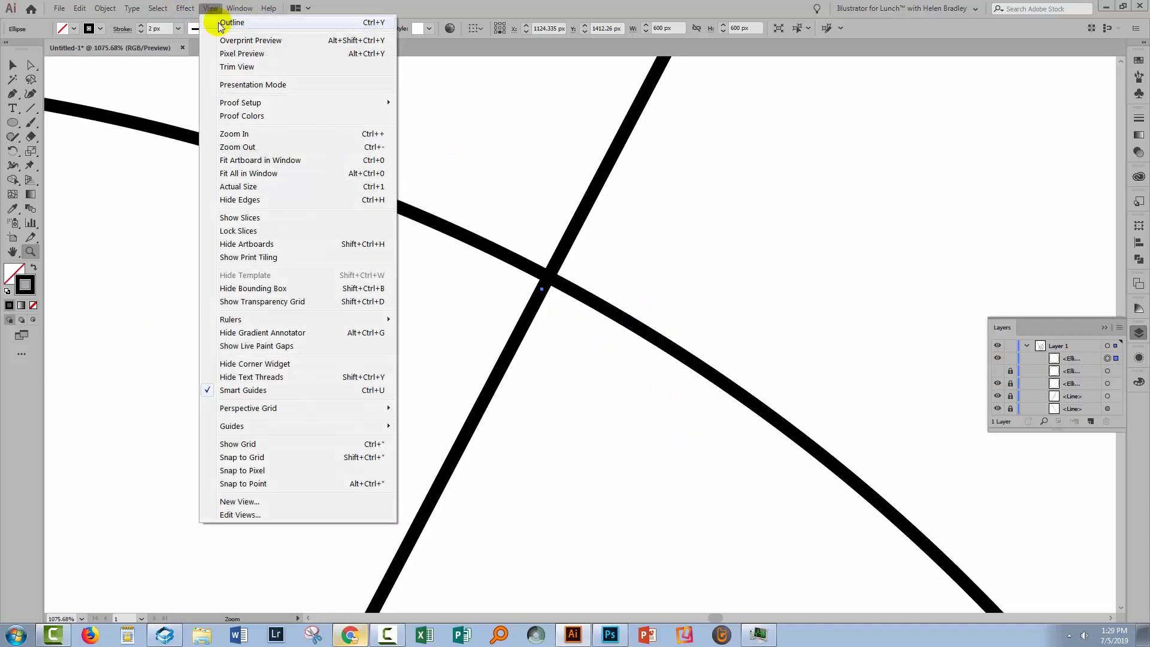
pyautogui.click(232, 22)
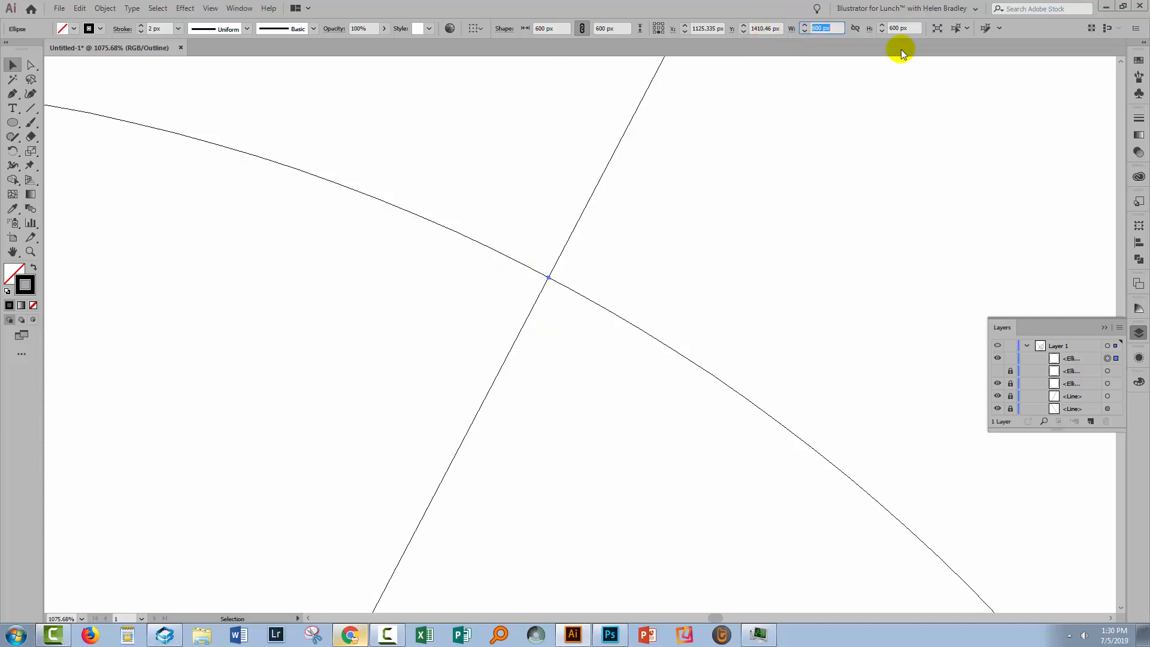
pyautogui.moveTo(646, 225)
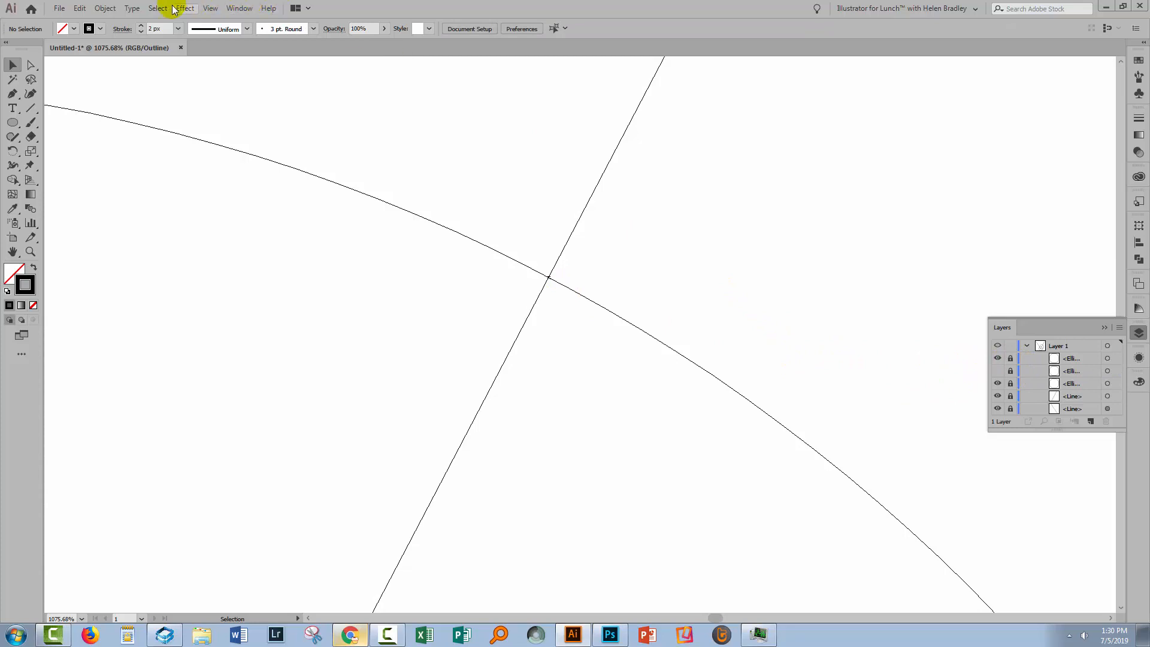
# Step: Zoom in to about 110% on the angle and its three construction circles
pyautogui.click(211, 8)
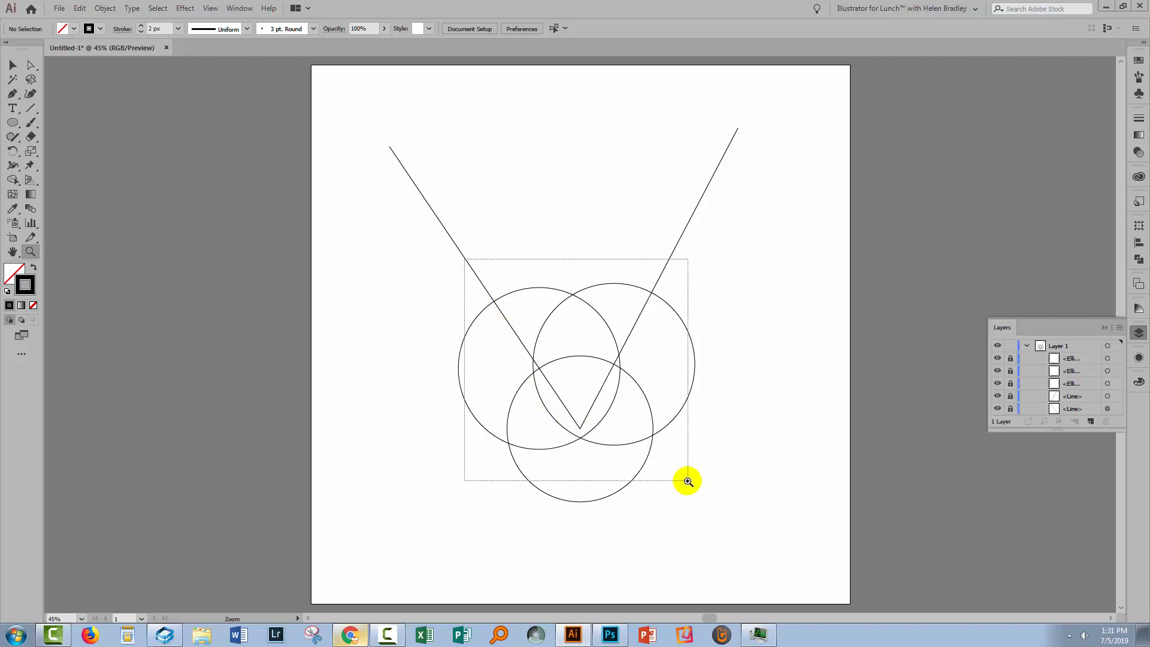
pyautogui.click(686, 481)
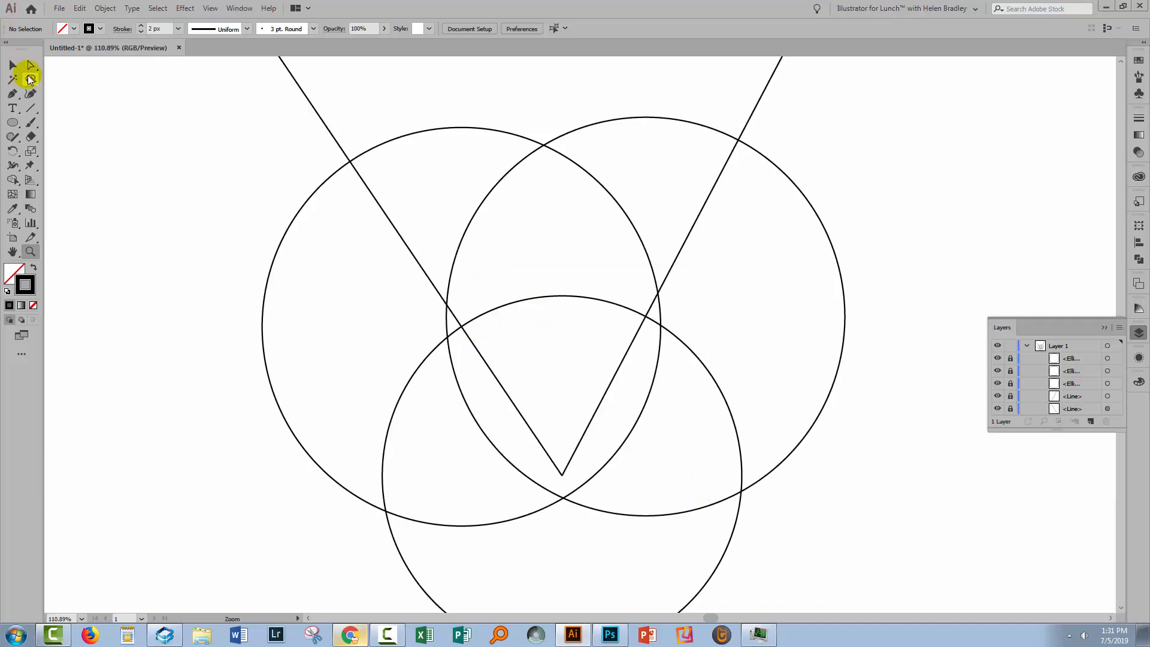
# Step: Pen-draw a line from the vertex through the upper circle intersection, then zoom in on it in Outline view
pyautogui.click(13, 93)
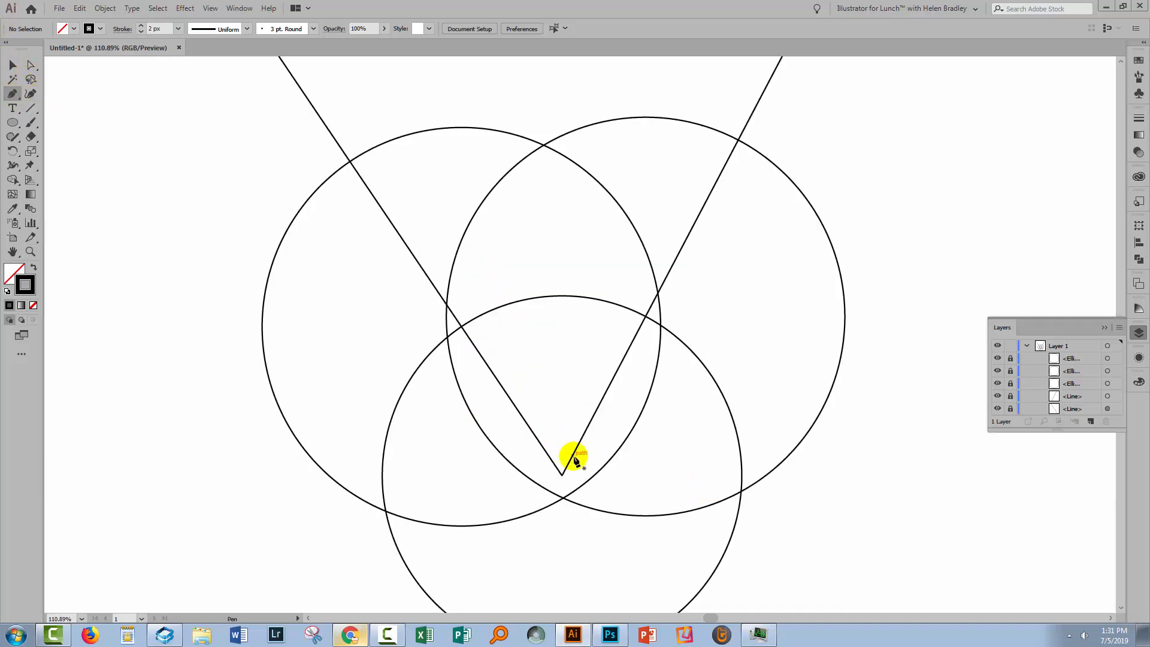
pyautogui.moveTo(561, 477)
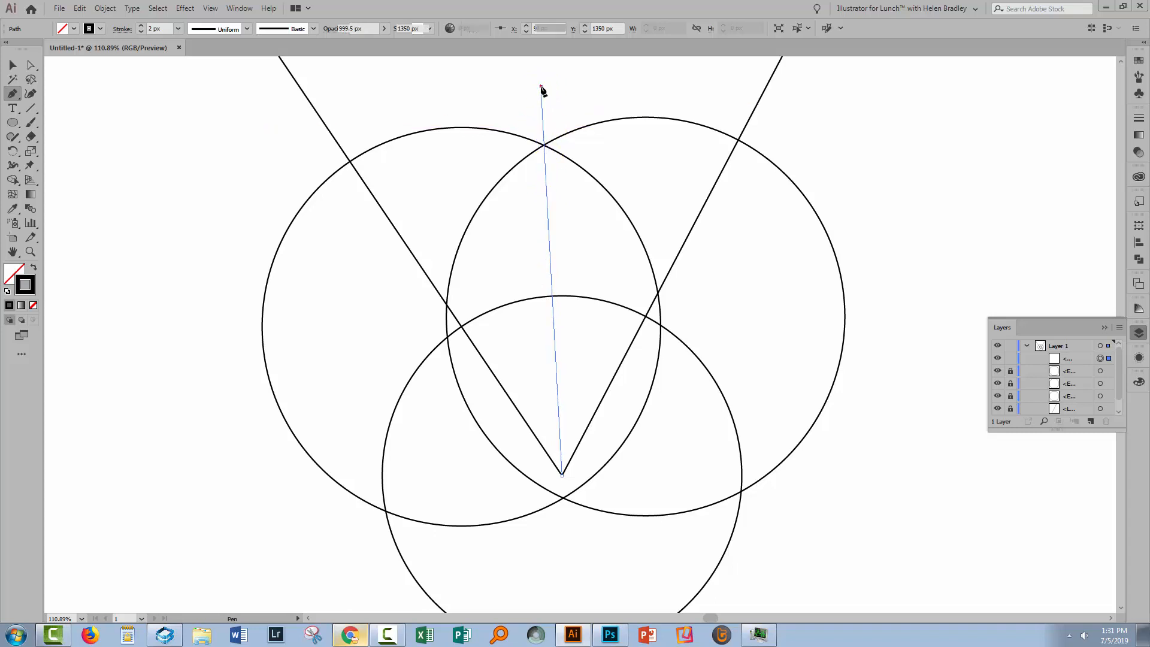
pyautogui.moveTo(541, 88); pyautogui.dragTo(499, 264)
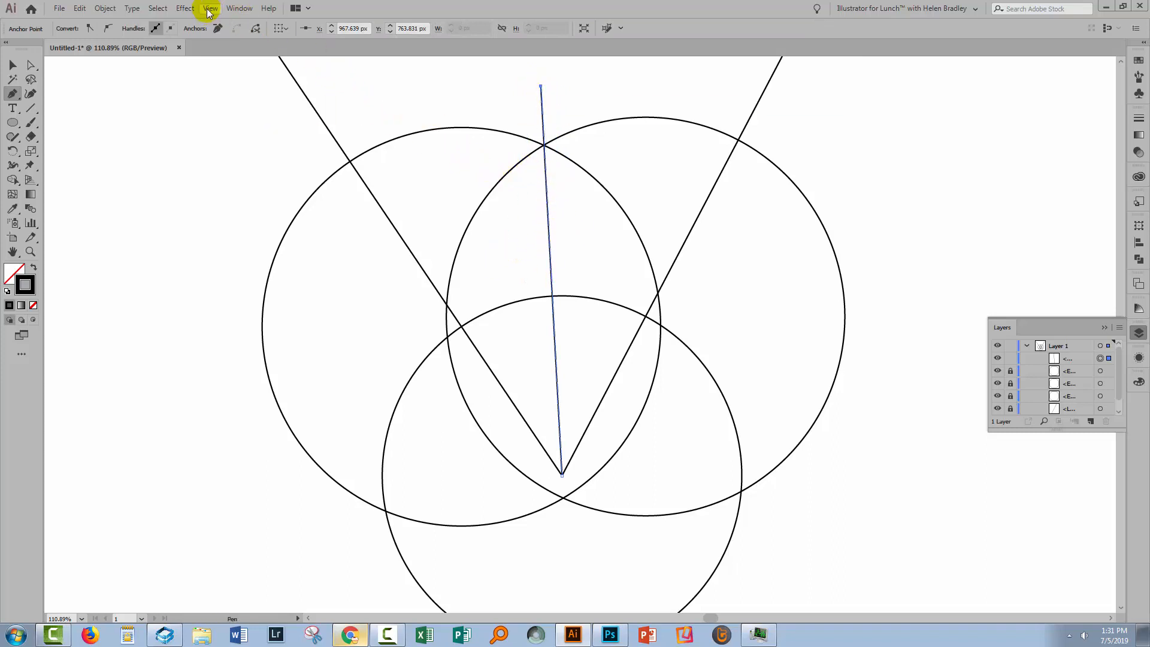
pyautogui.click(209, 7)
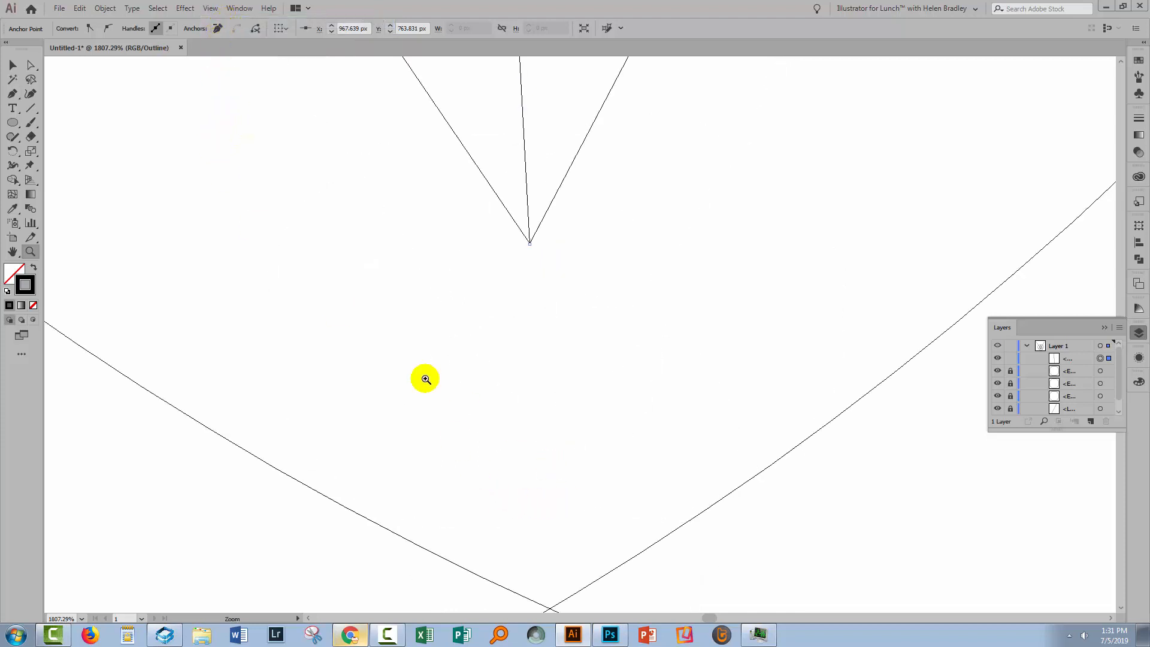
pyautogui.click(424, 379)
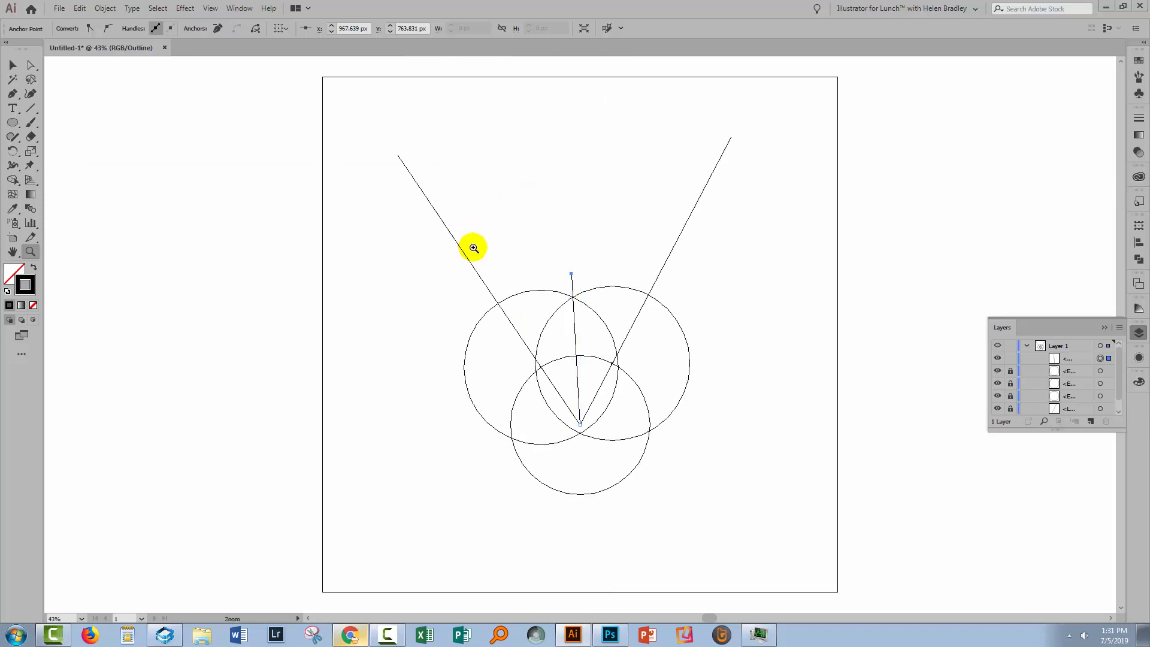
pyautogui.click(473, 246)
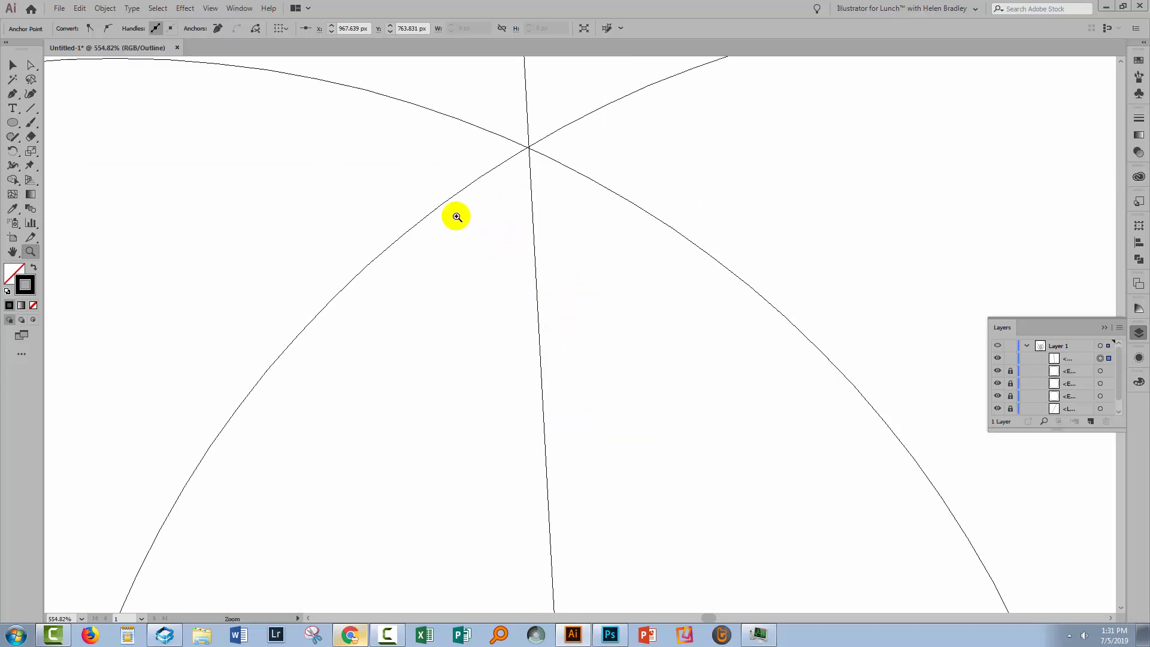
pyautogui.click(457, 216)
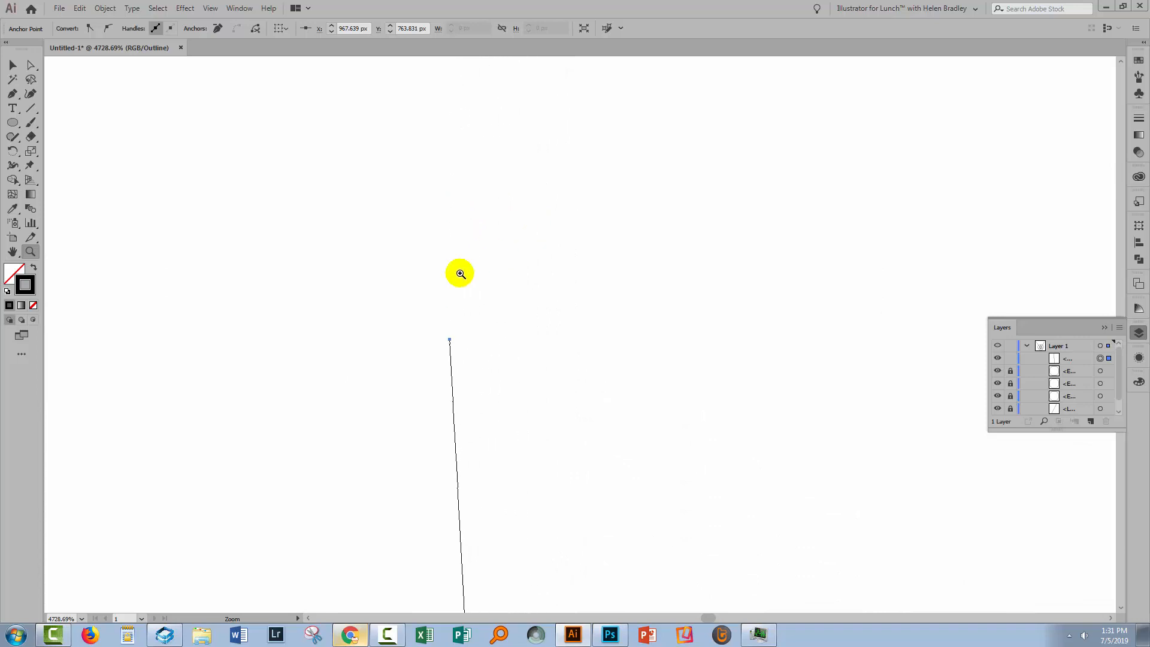
# Step: Move the bisector's top anchor by its X value onto the circles' intersection, then restore full preview
pyautogui.click(30, 65)
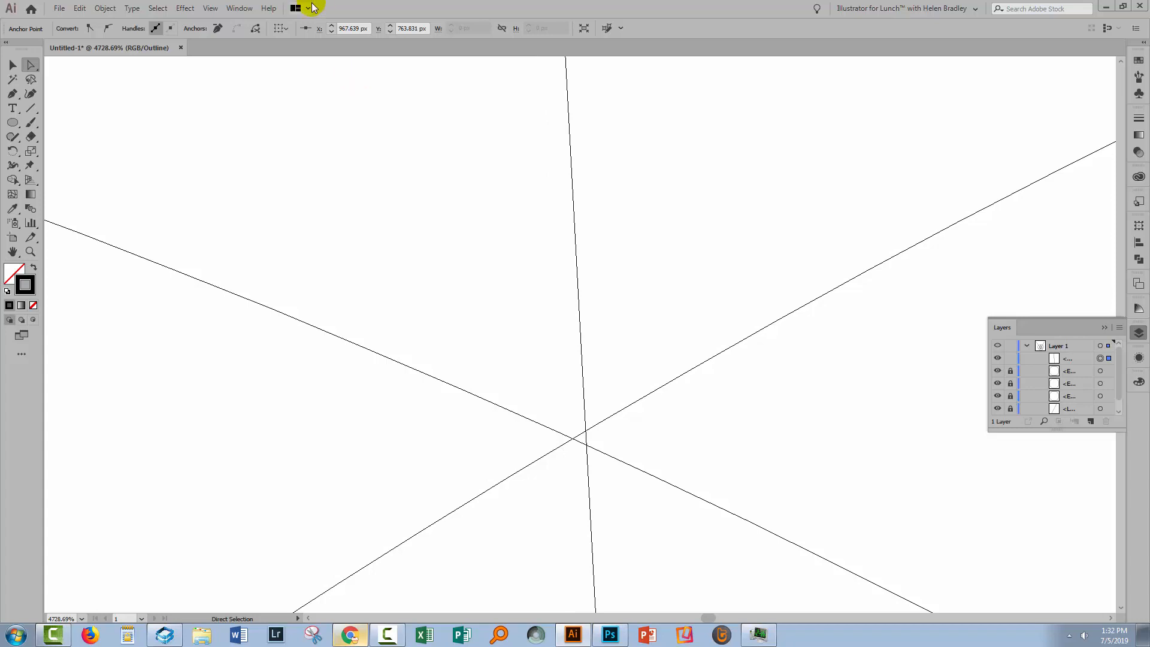
pyautogui.click(352, 28)
pyautogui.write('967')
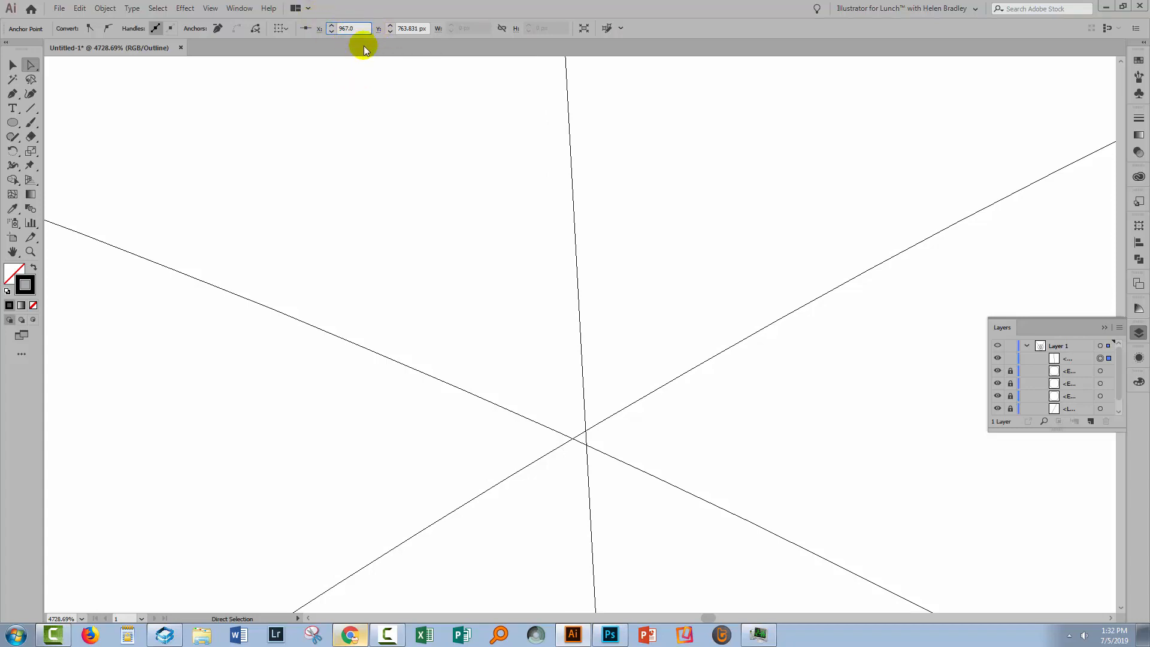
pyautogui.moveTo(370, 67)
pyautogui.write('967.1')
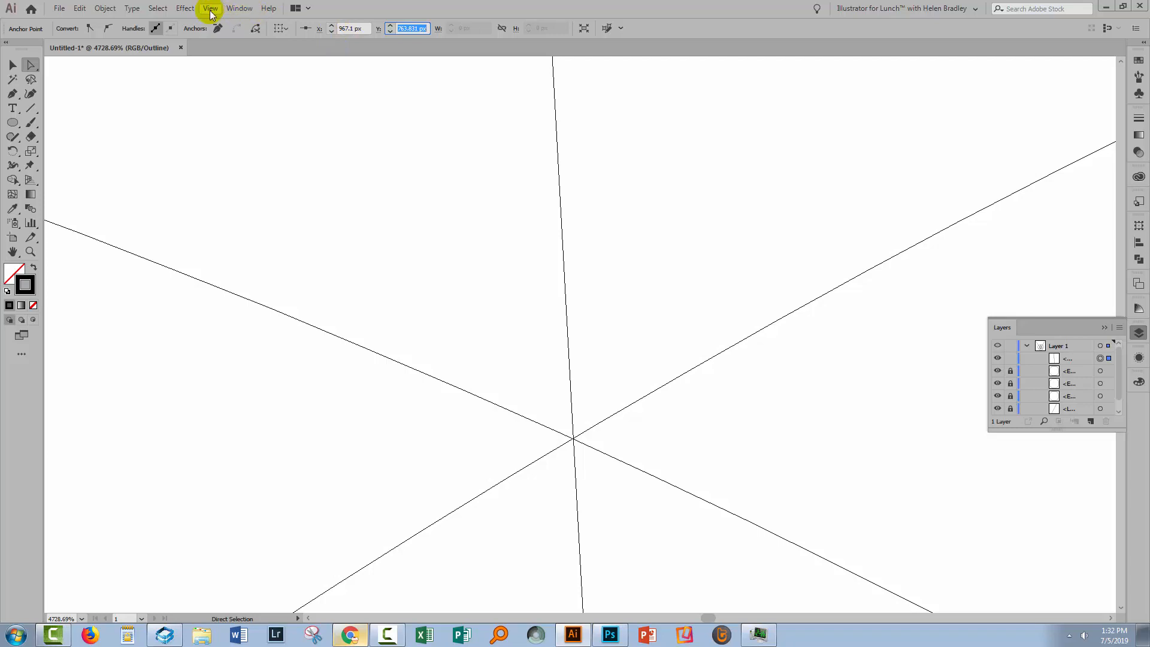
pyautogui.click(209, 8)
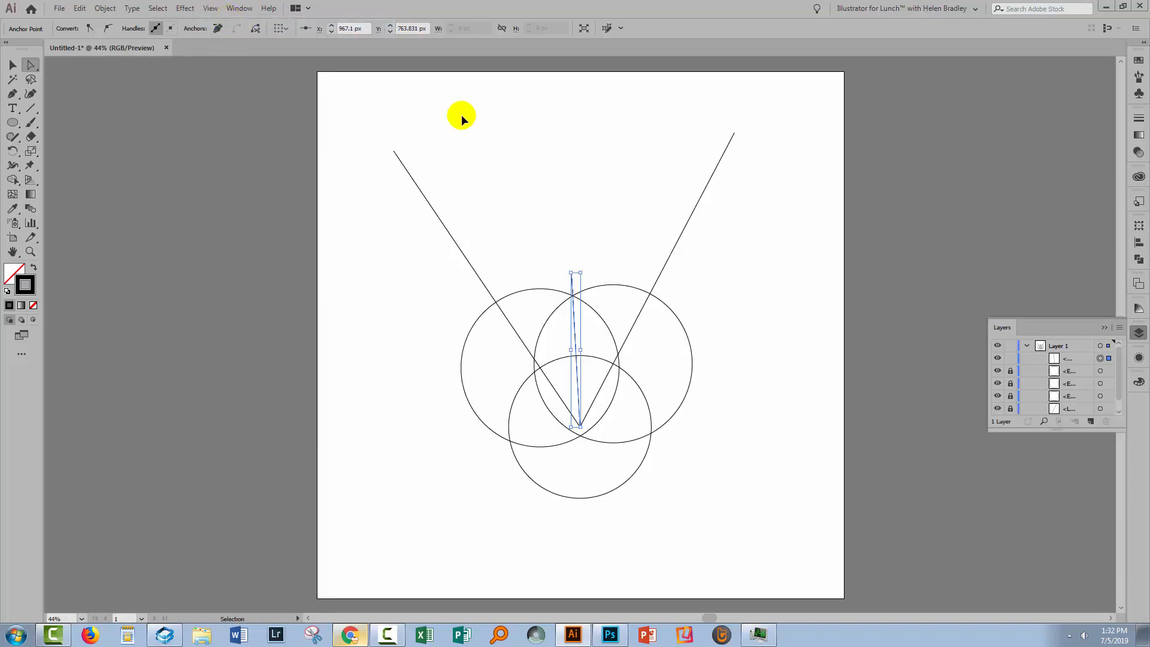
# Step: Deselect the bisector line before hiding the three ellipse layers
pyautogui.click(572, 250)
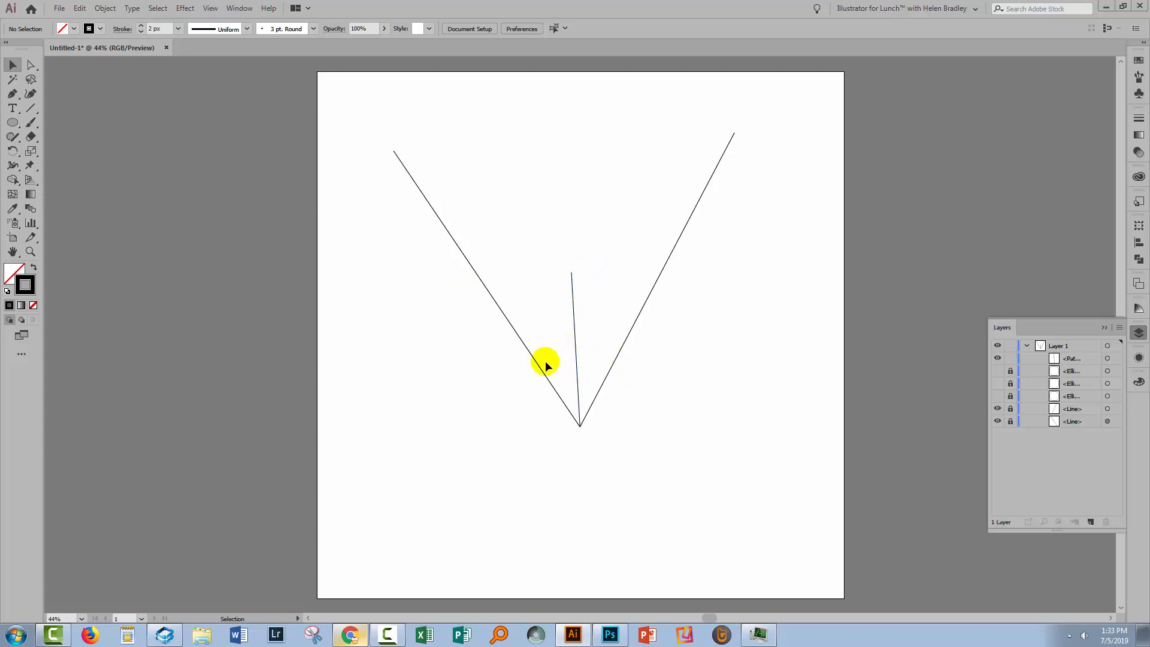
pyautogui.moveTo(608, 433)
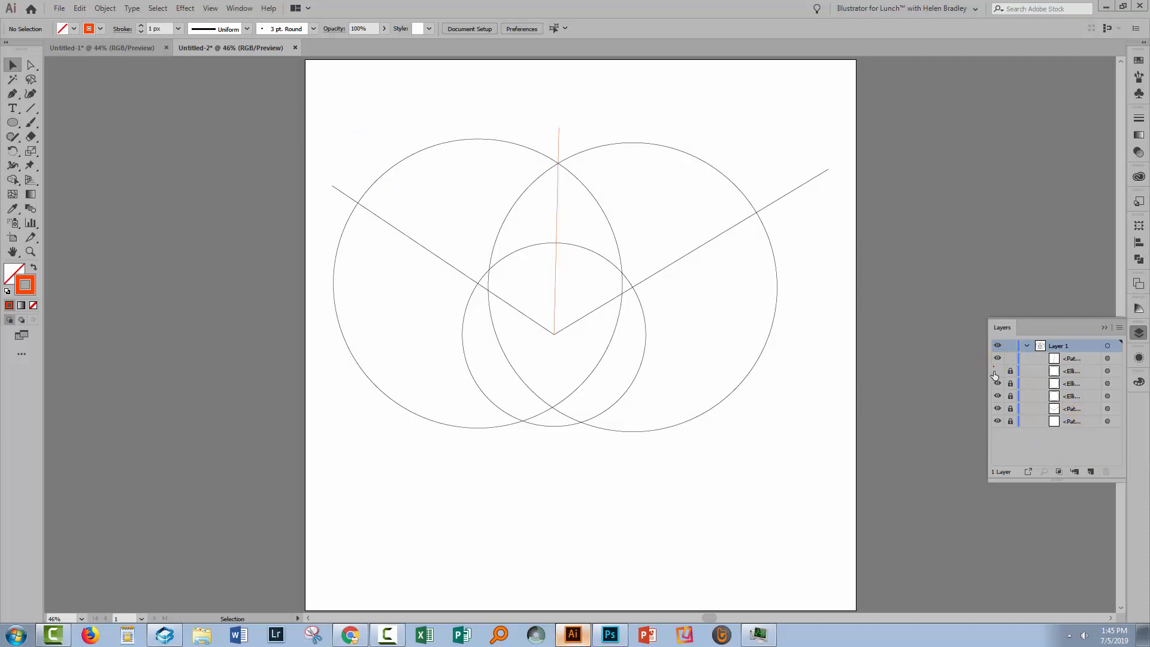
# Step: In Untitled-2, hide the construction circles, then reveal the third circle and the red bisector
pyautogui.click(997, 370)
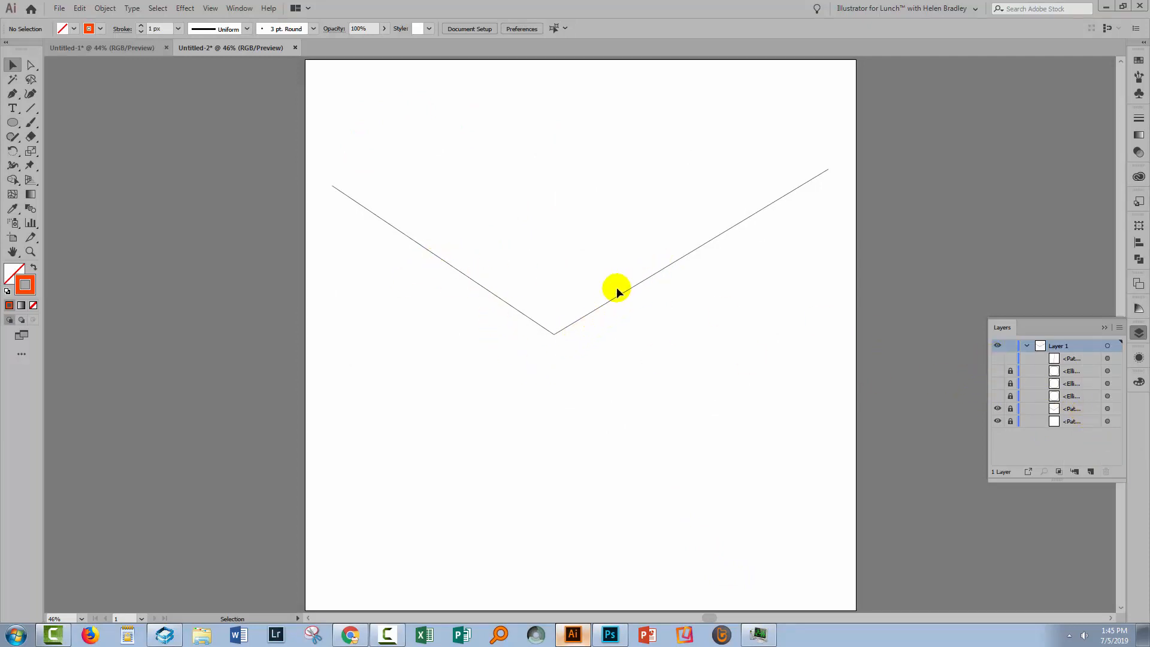
pyautogui.moveTo(572, 252)
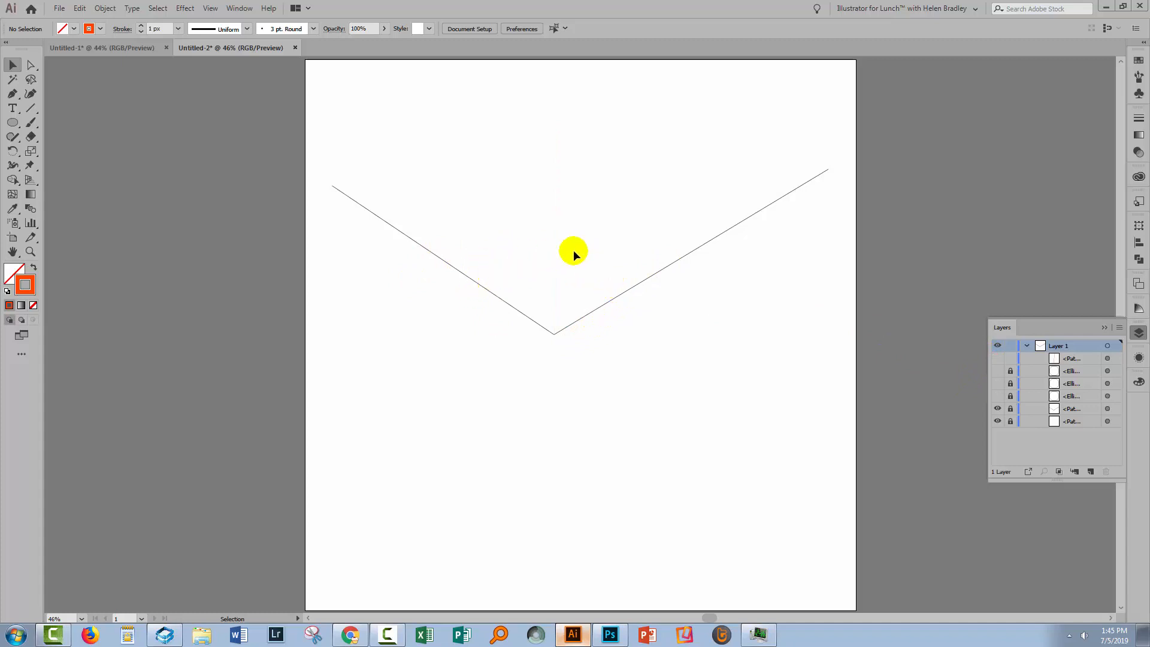
pyautogui.moveTo(614, 295)
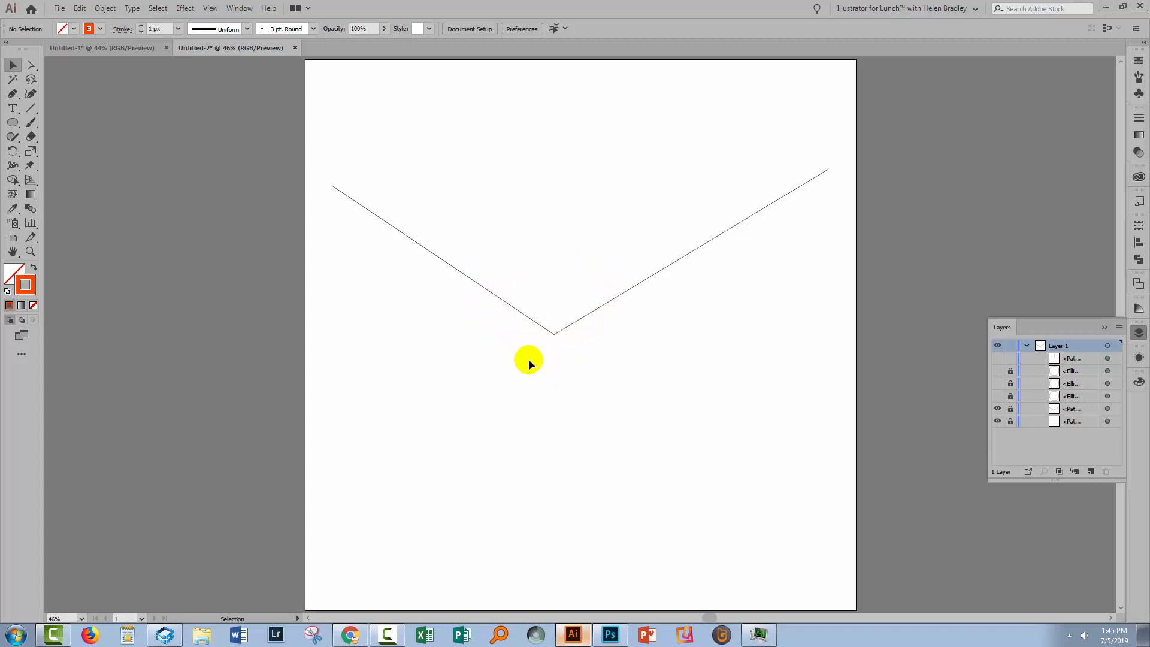
pyautogui.moveTo(694, 405)
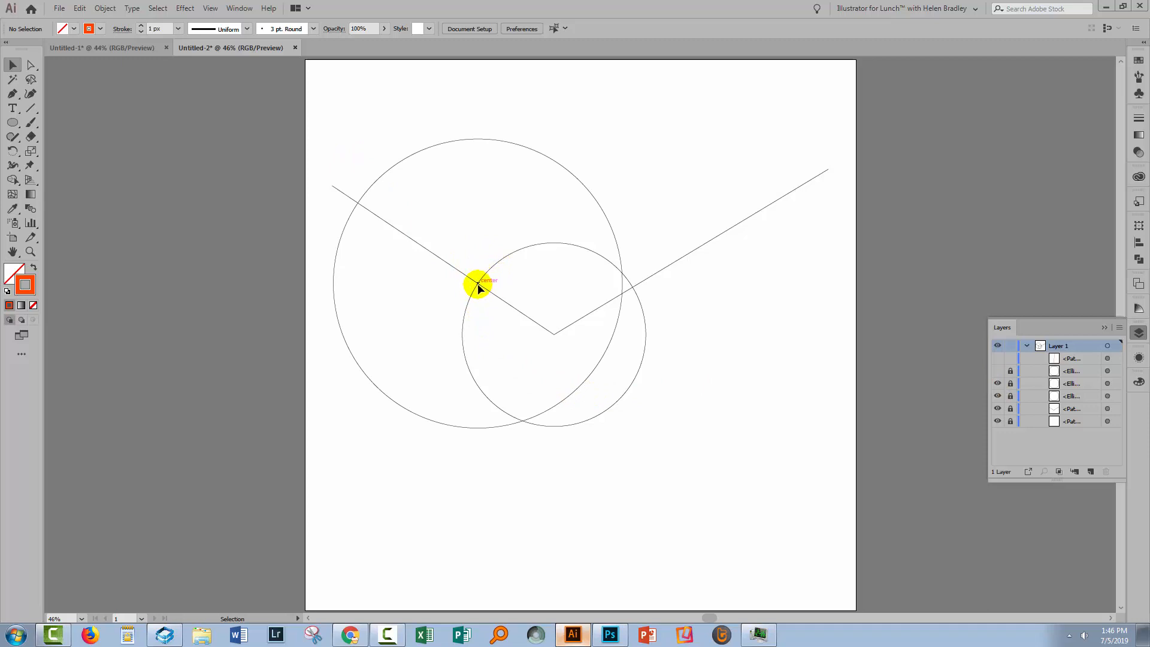
pyautogui.moveTo(336, 259)
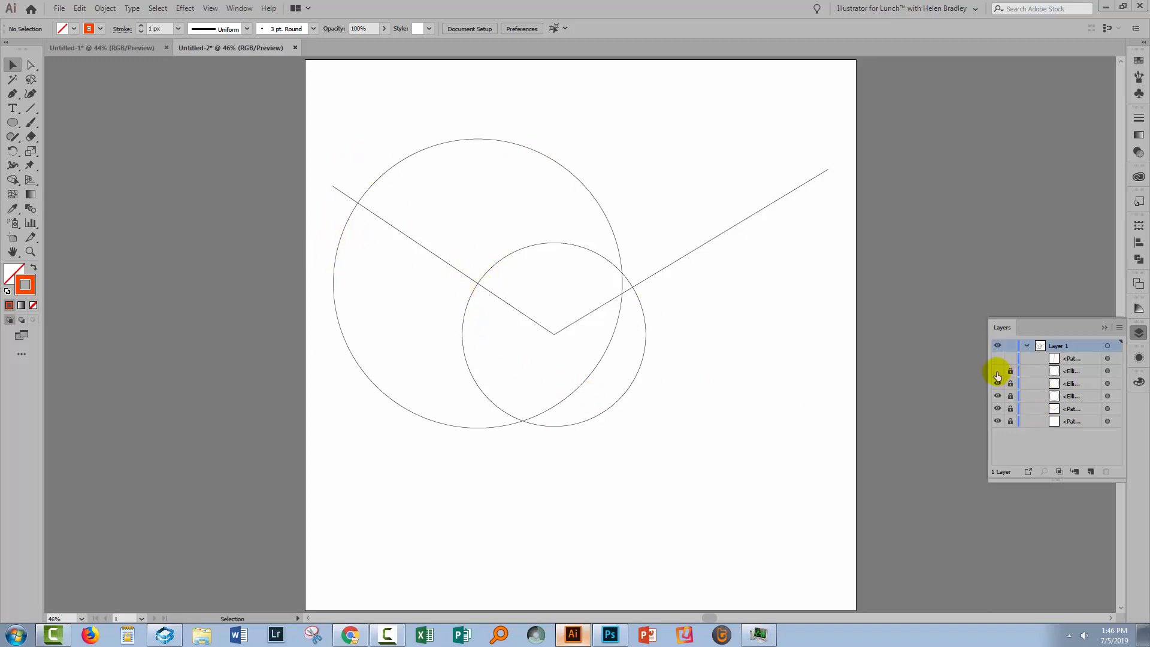
pyautogui.click(996, 370)
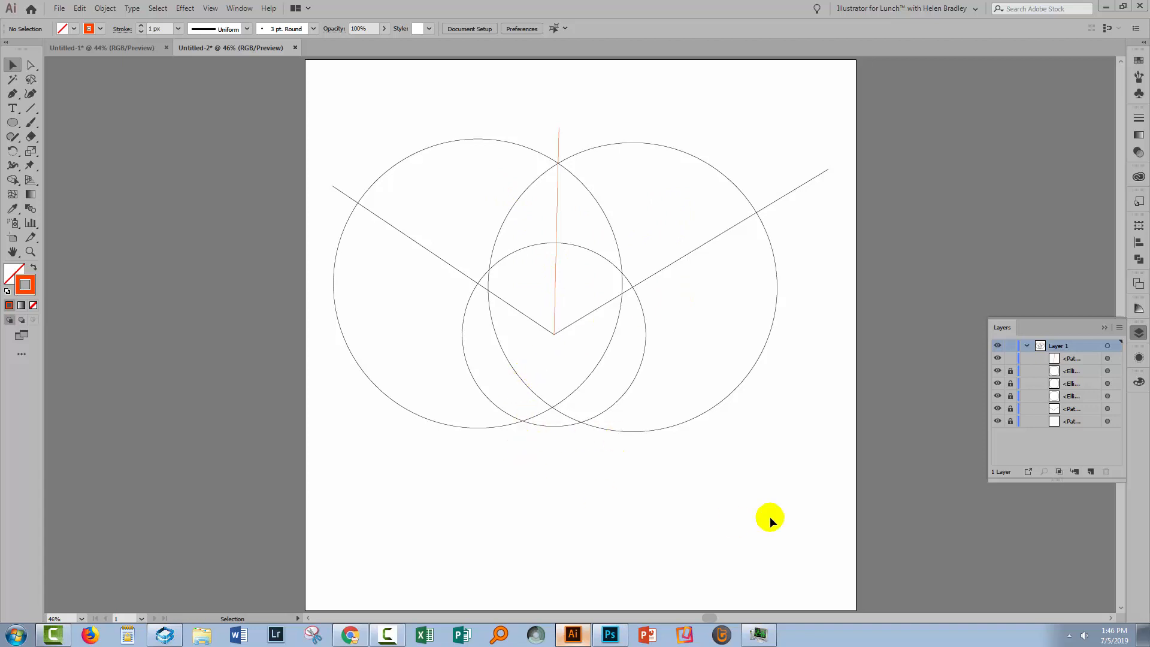
pyautogui.click(997, 396)
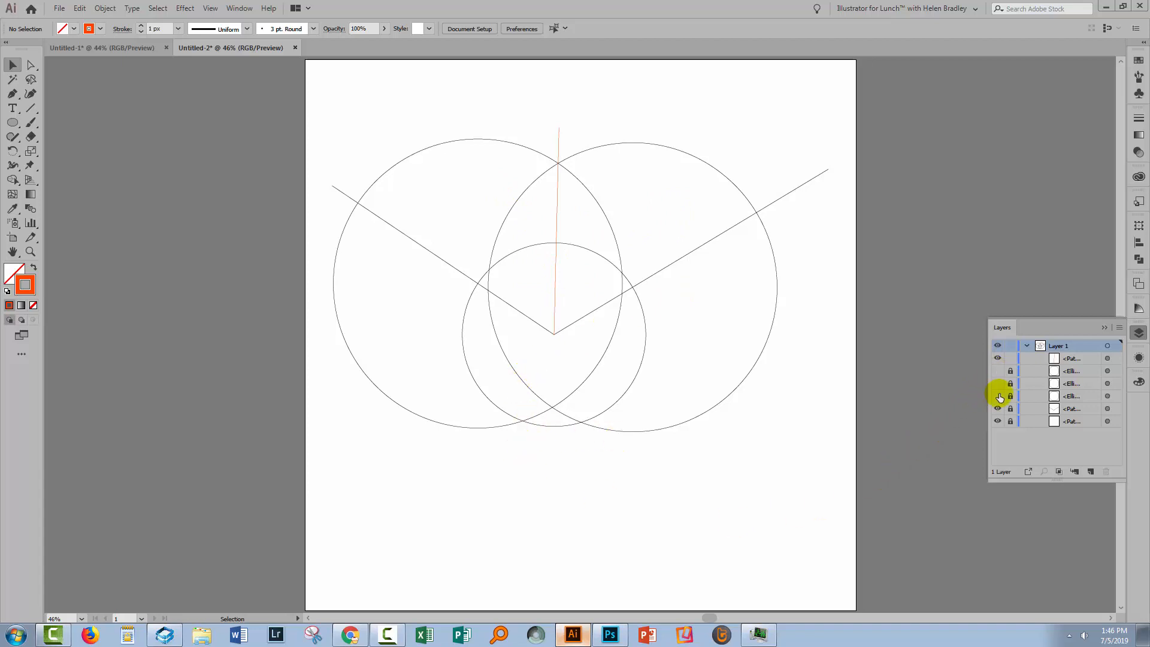